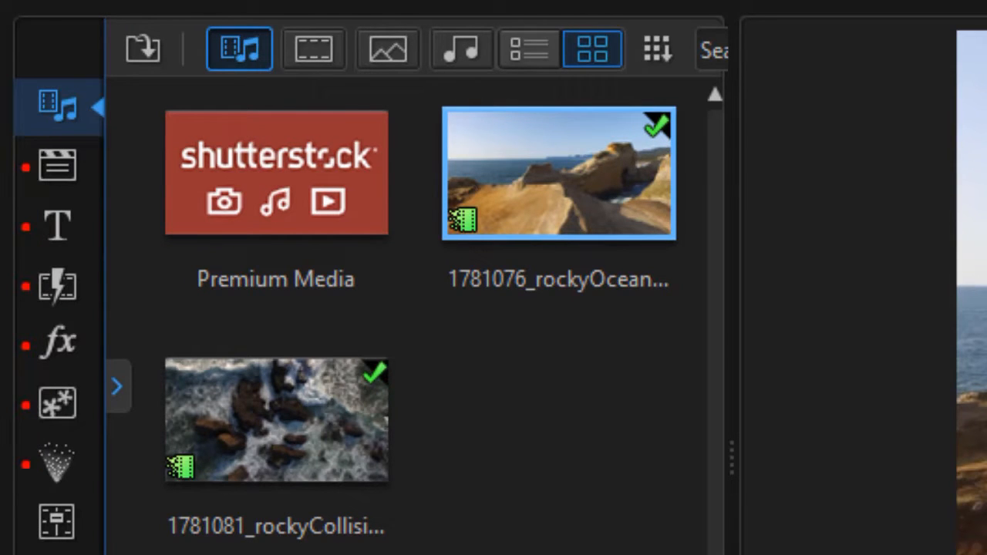
pyautogui.moveTo(56, 462)
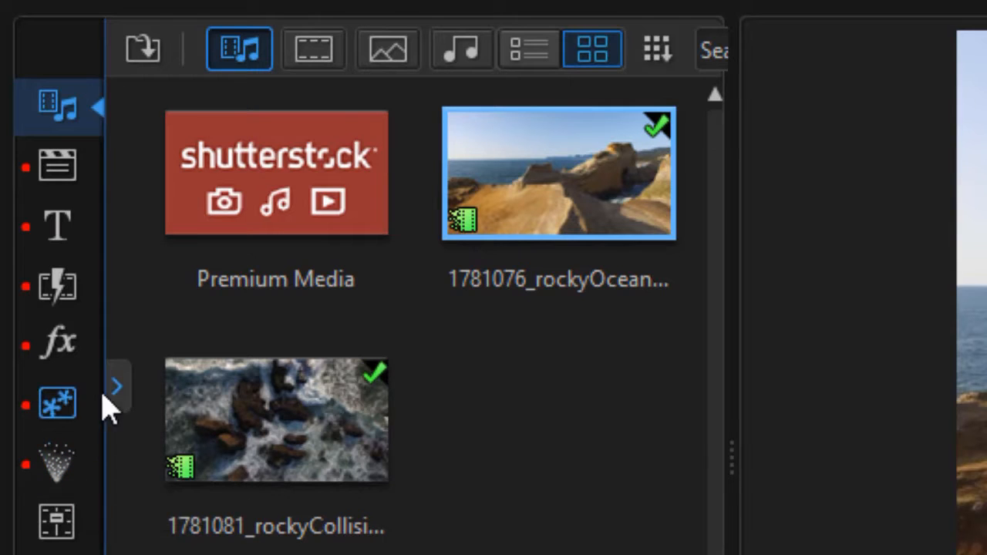
pyautogui.moveTo(111, 428)
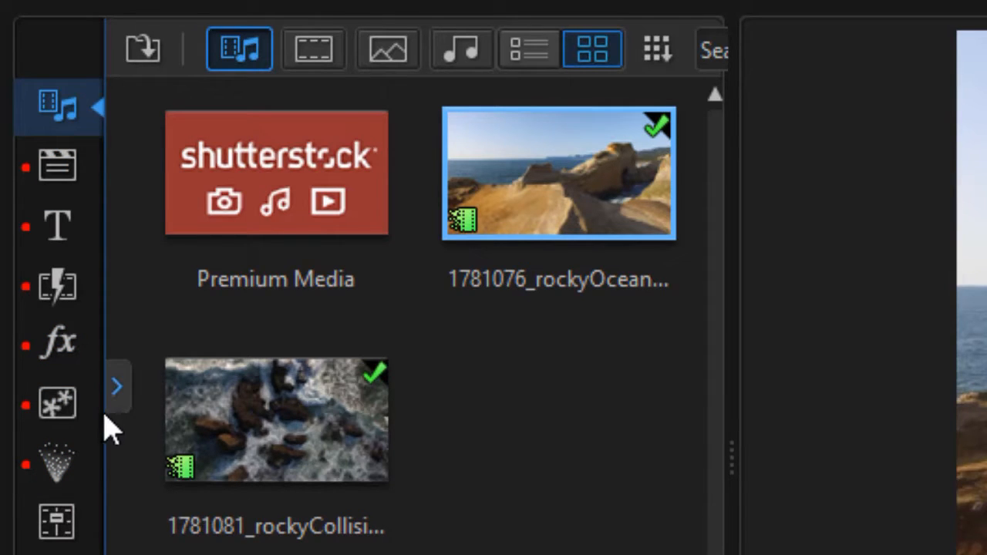
pyautogui.moveTo(58, 342)
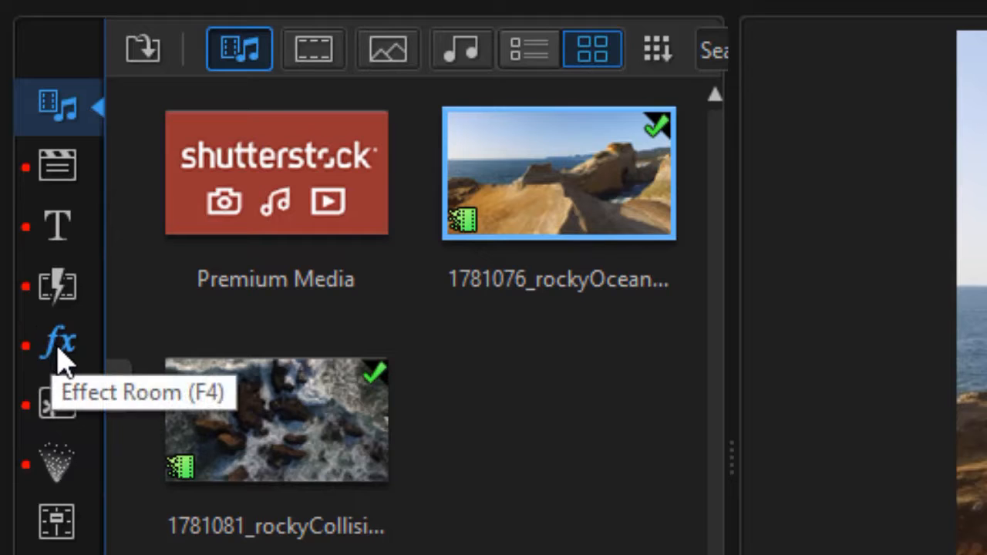
# Show the Effect Room categories, then switch to the PiP Objects Room template library.
pyautogui.click(55, 342)
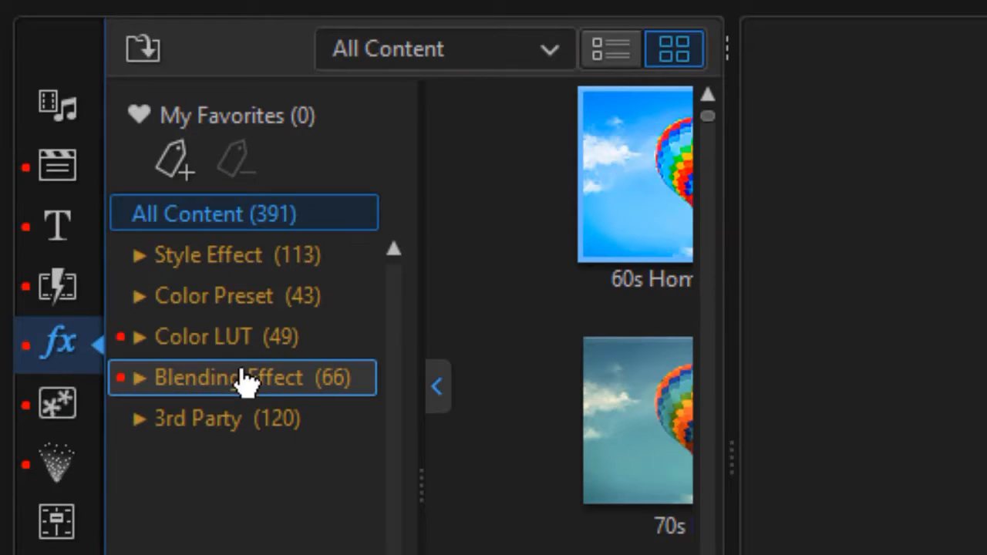
pyautogui.moveTo(241, 336)
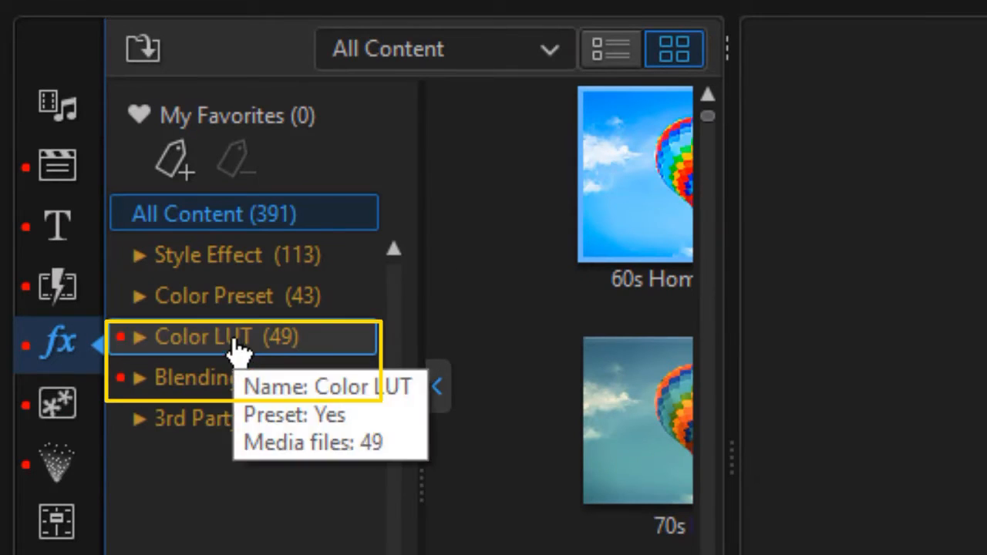
pyautogui.moveTo(216, 377)
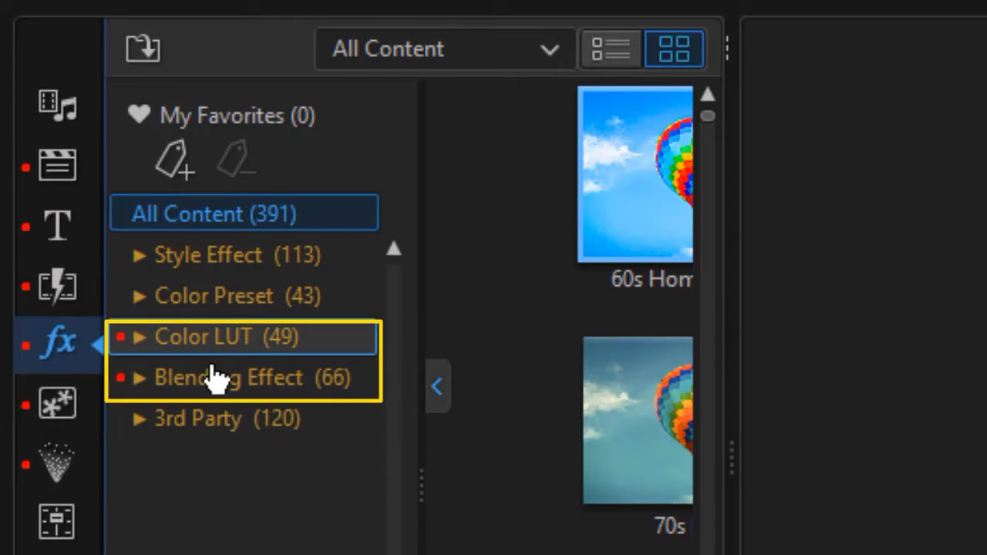
pyautogui.click(438, 385)
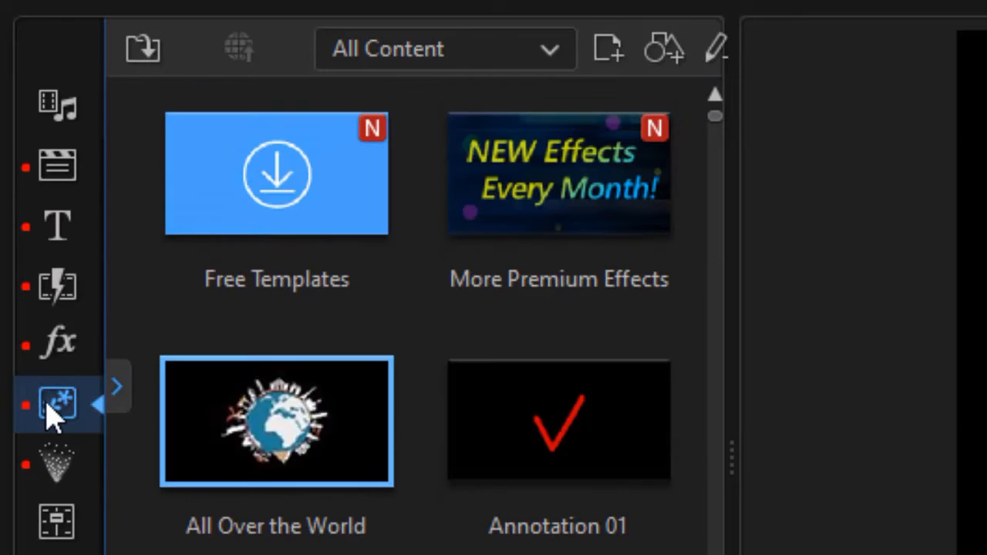
pyautogui.moveTo(145, 417)
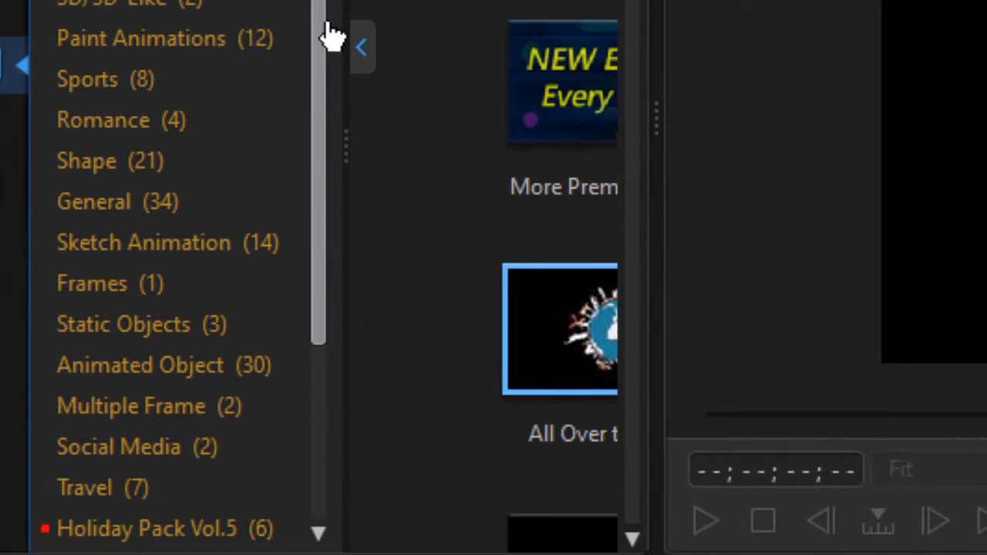
# Browse the PiP object categories down to Callout and Bloggers, then collapse the explorer list.
pyautogui.scroll(-3)
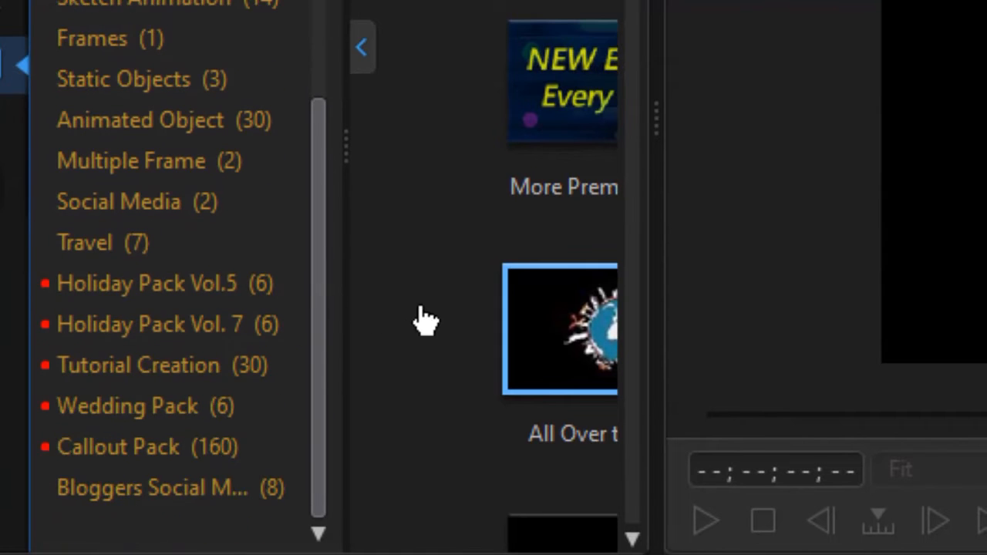
pyautogui.click(127, 407)
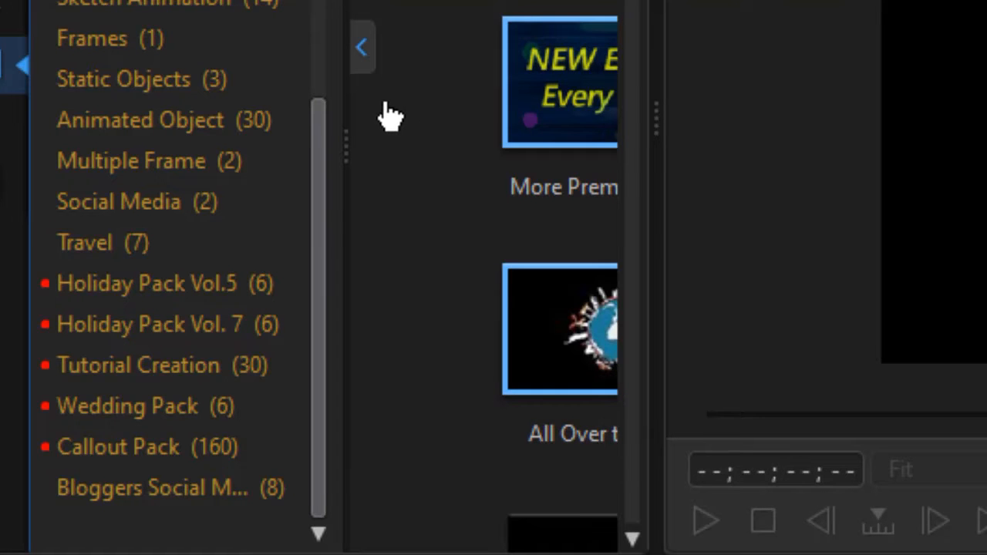
pyautogui.moveTo(363, 50)
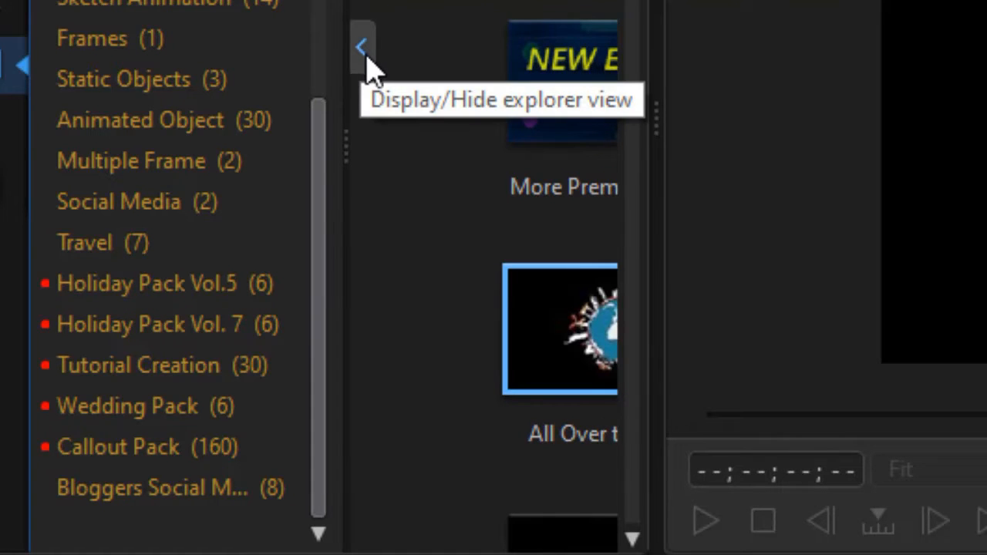
pyautogui.click(362, 46)
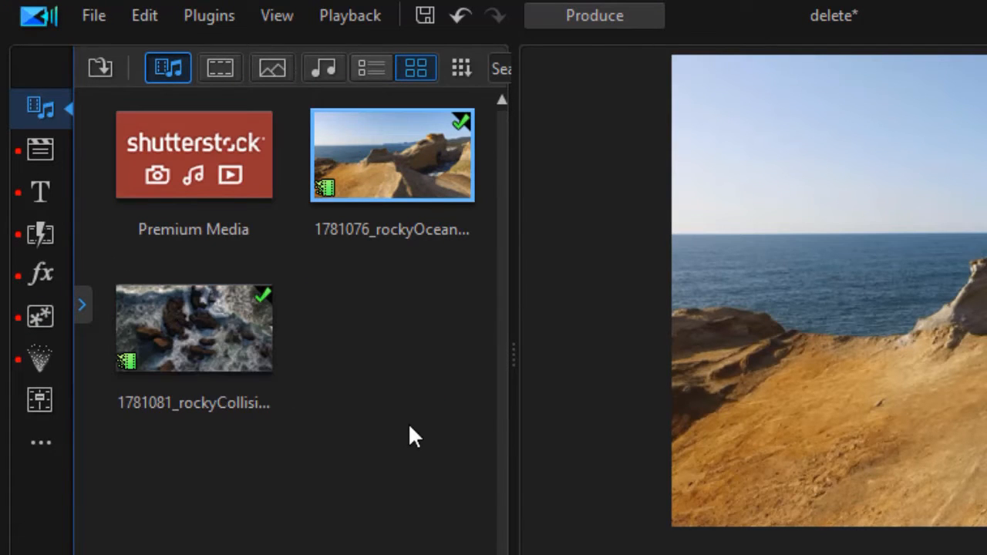
pyautogui.moveTo(111, 466)
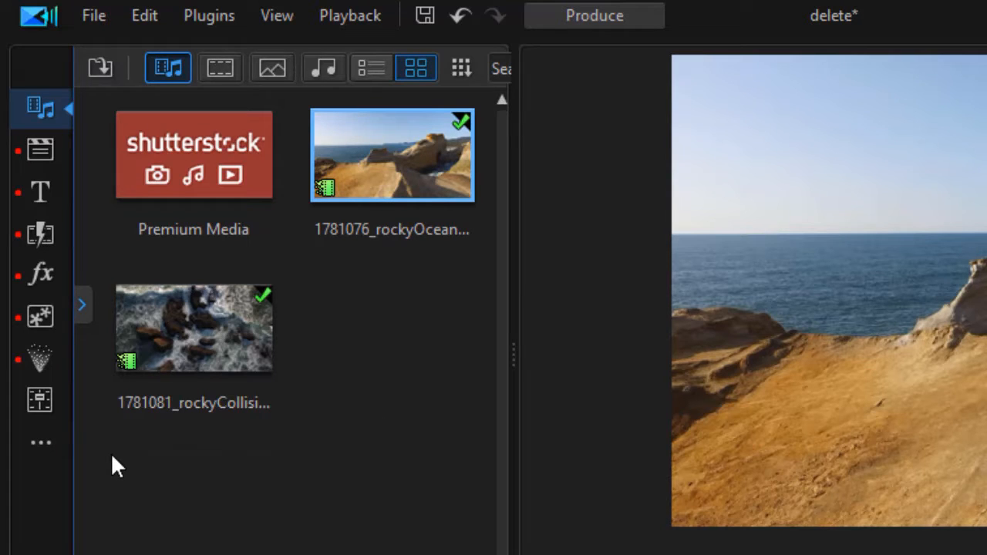
pyautogui.moveTo(95, 470)
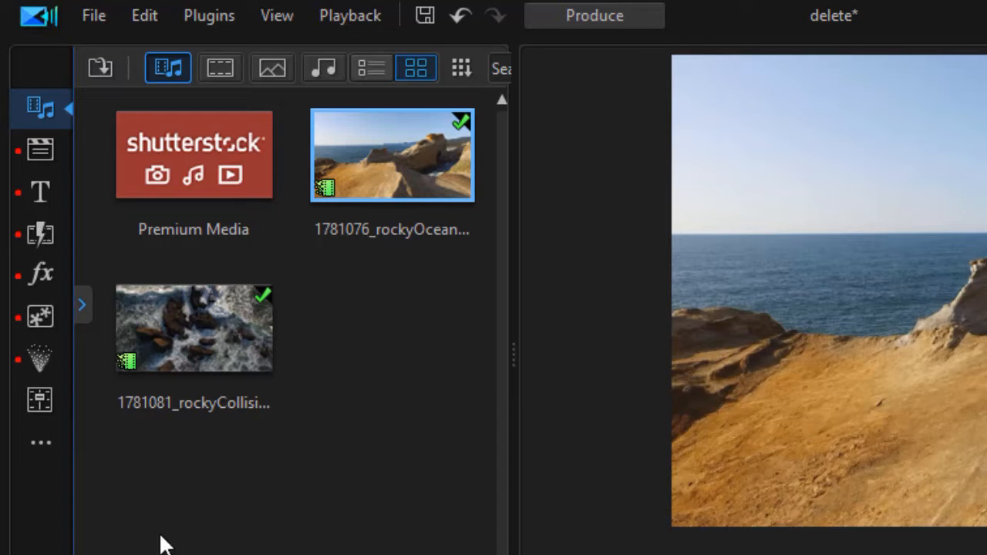
pyautogui.moveTo(137, 517)
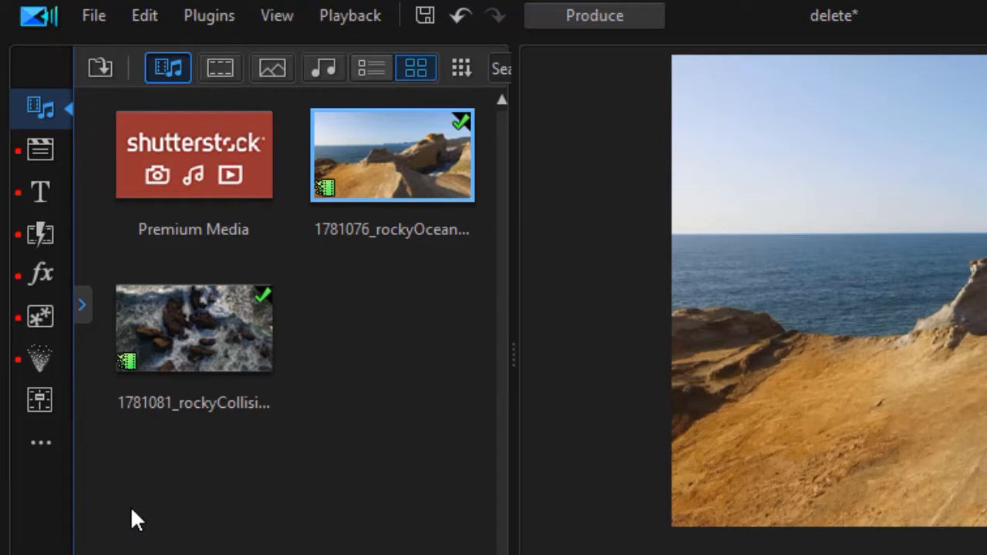
pyautogui.moveTo(40, 441)
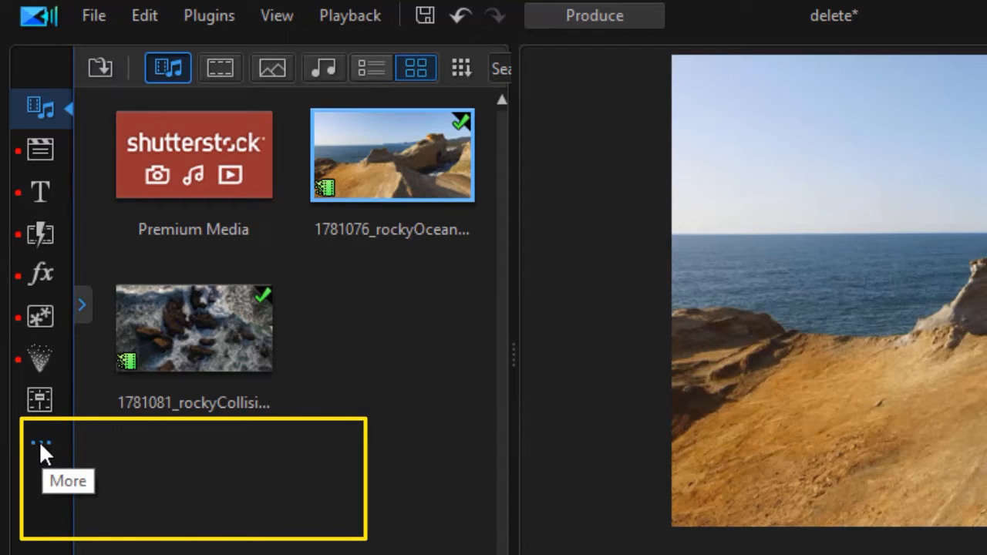
pyautogui.click(43, 444)
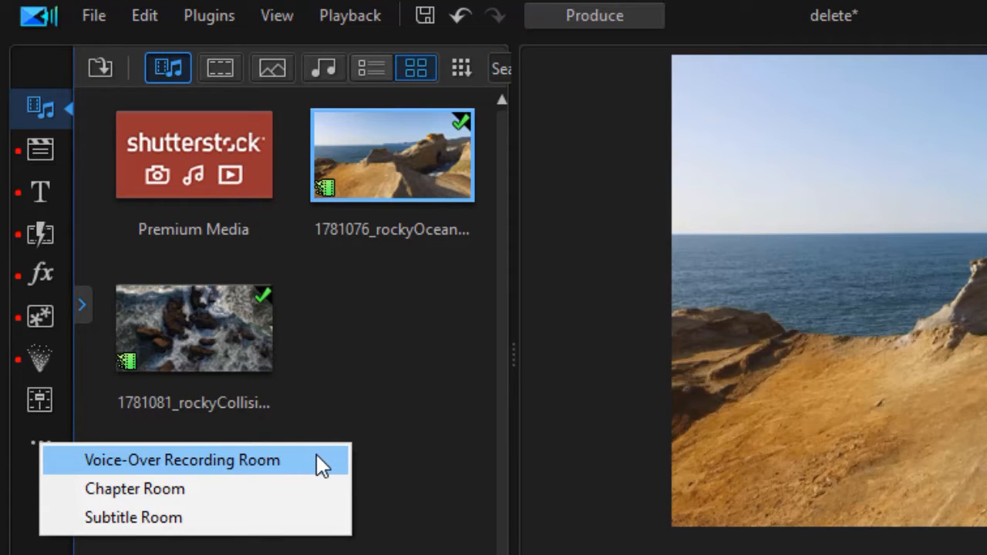
pyautogui.moveTo(426, 416)
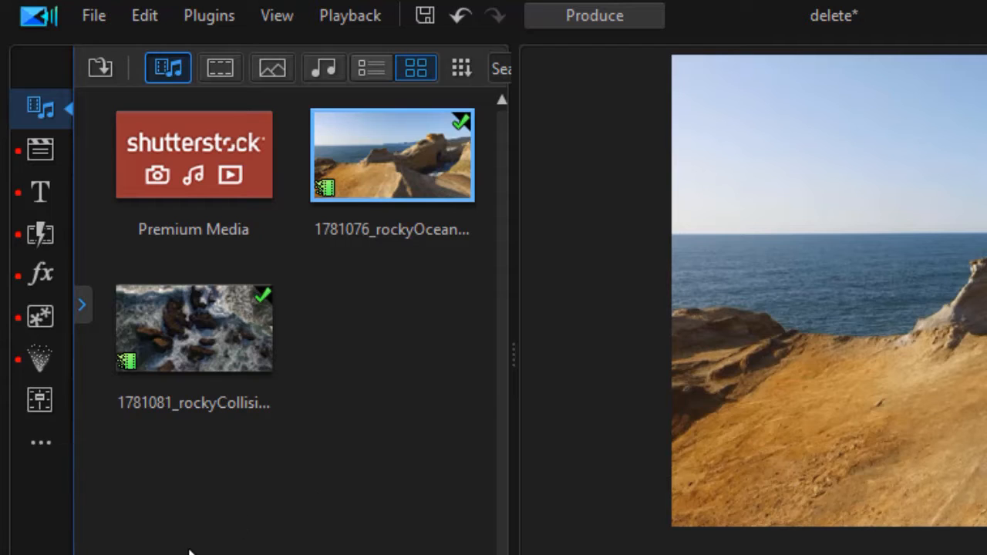
pyautogui.moveTo(228, 533)
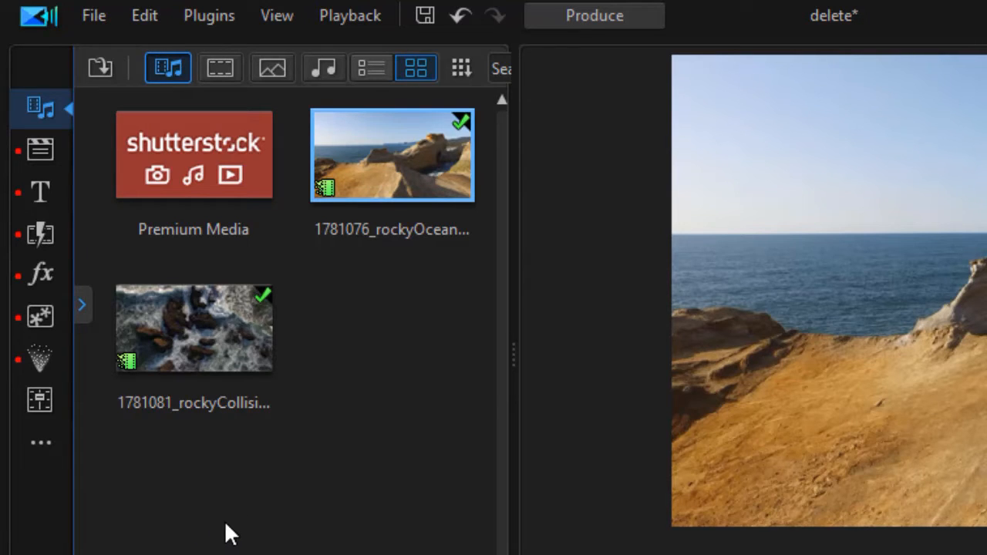
pyautogui.moveTo(342, 351)
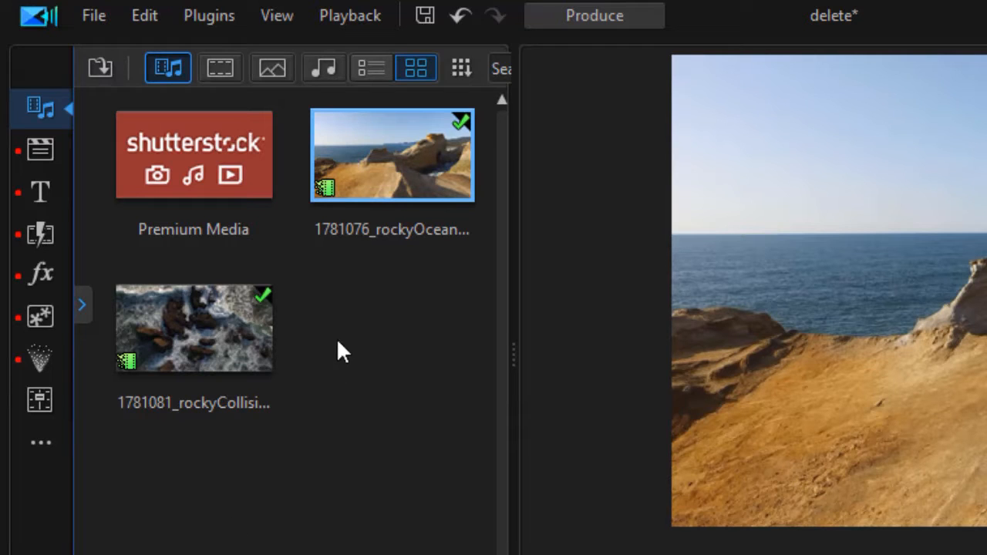
pyautogui.moveTo(224, 177)
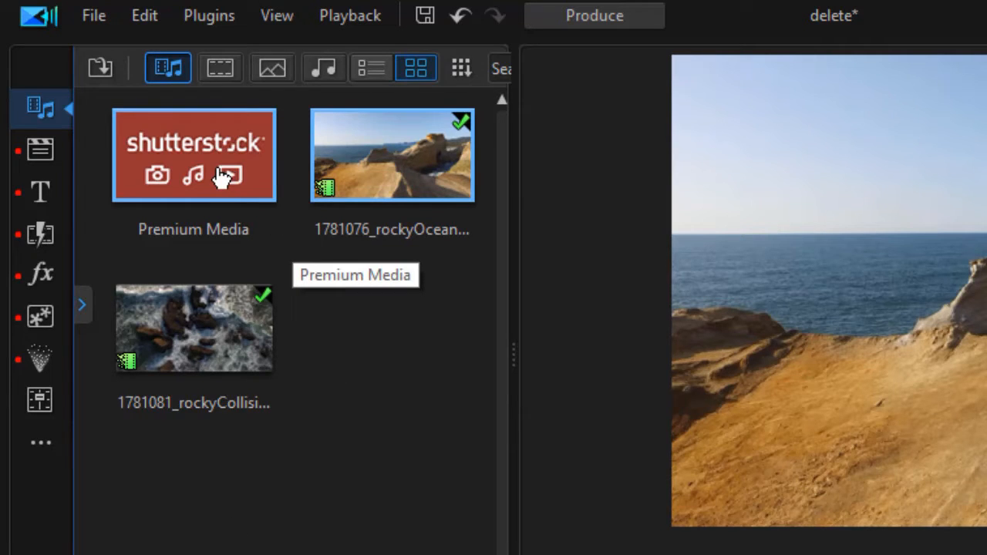
pyautogui.moveTo(229, 176)
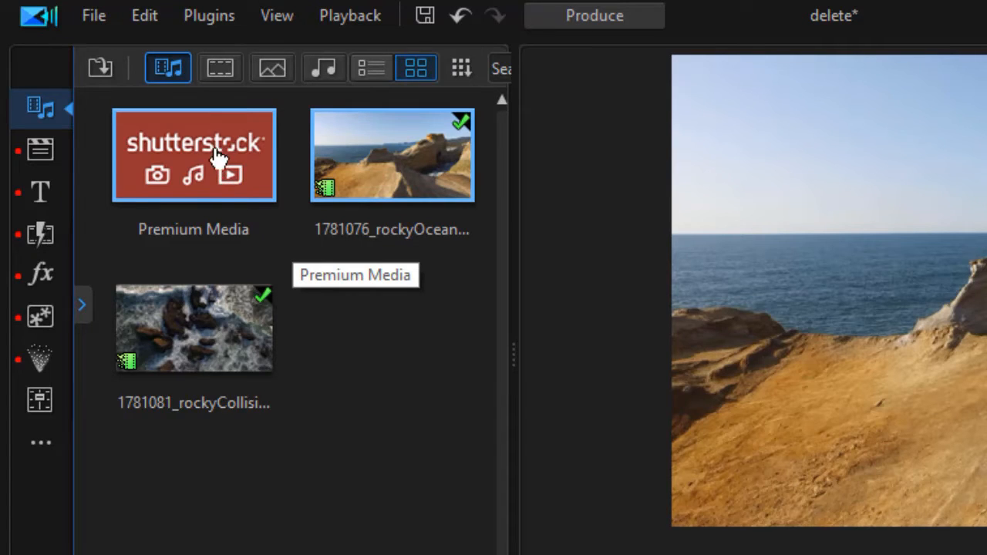
pyautogui.moveTo(213, 169)
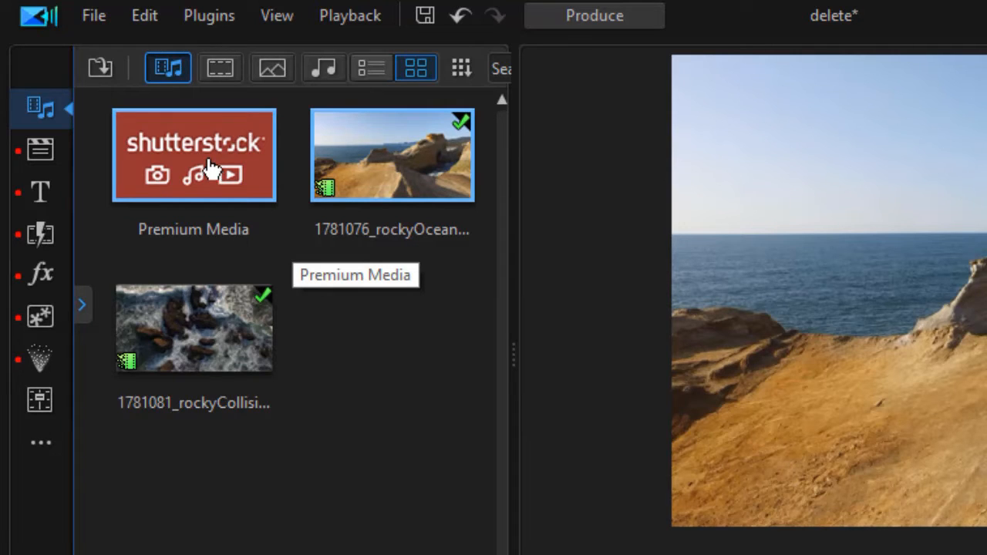
pyautogui.moveTo(197, 170)
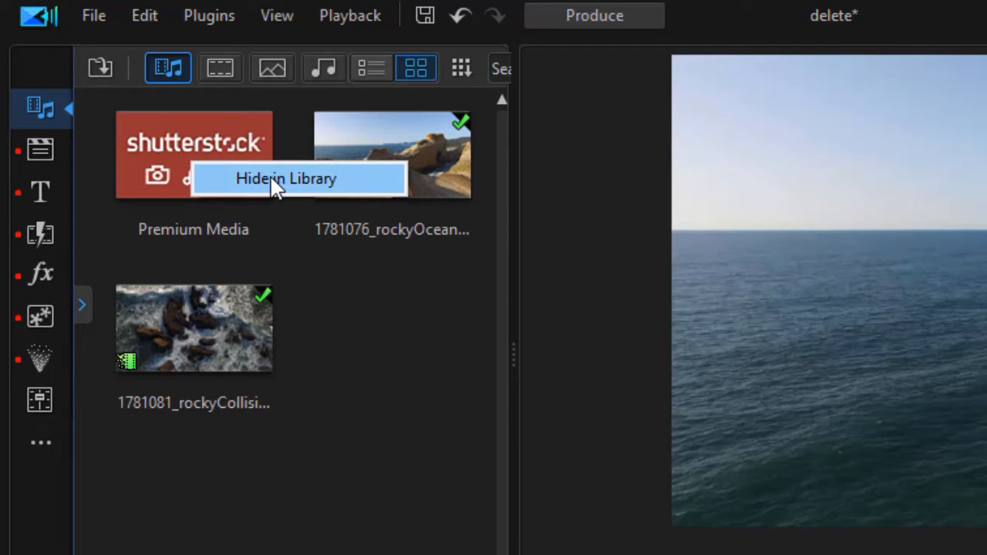
pyautogui.click(287, 179)
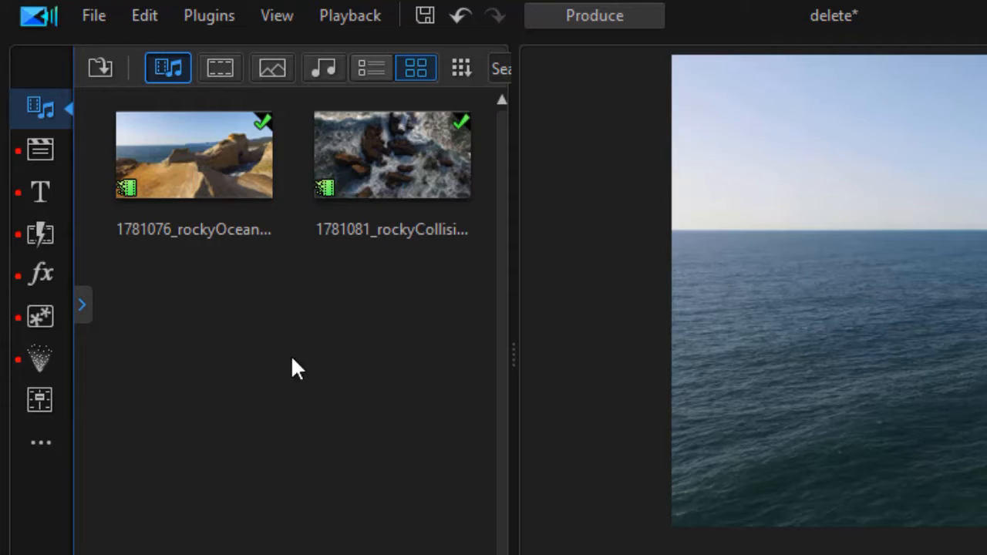
pyautogui.moveTo(259, 281)
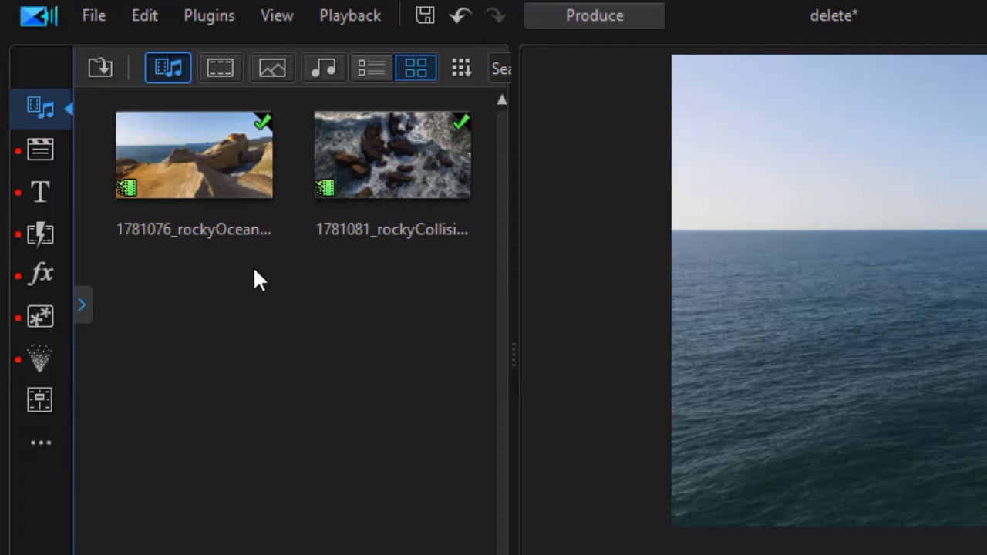
pyautogui.moveTo(241, 331)
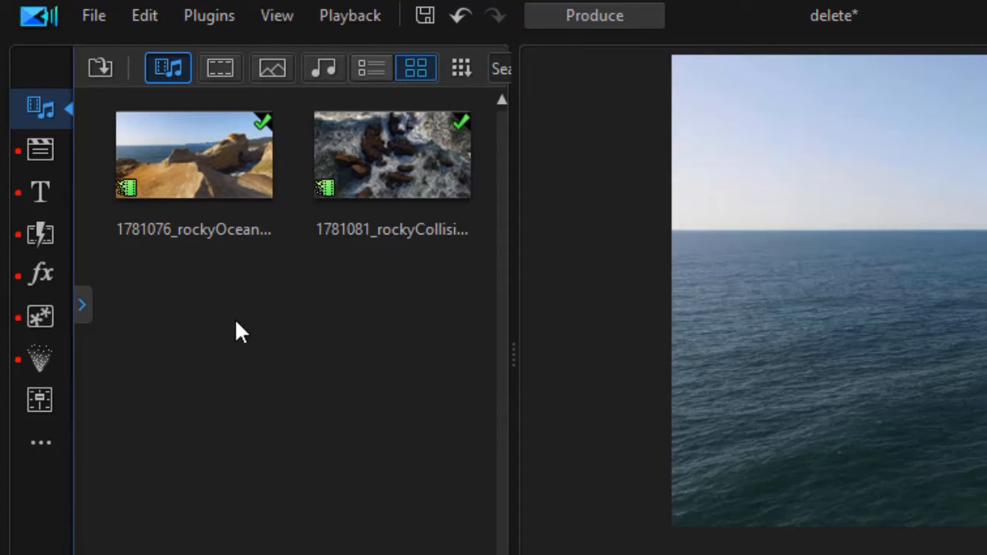
pyautogui.moveTo(192, 274)
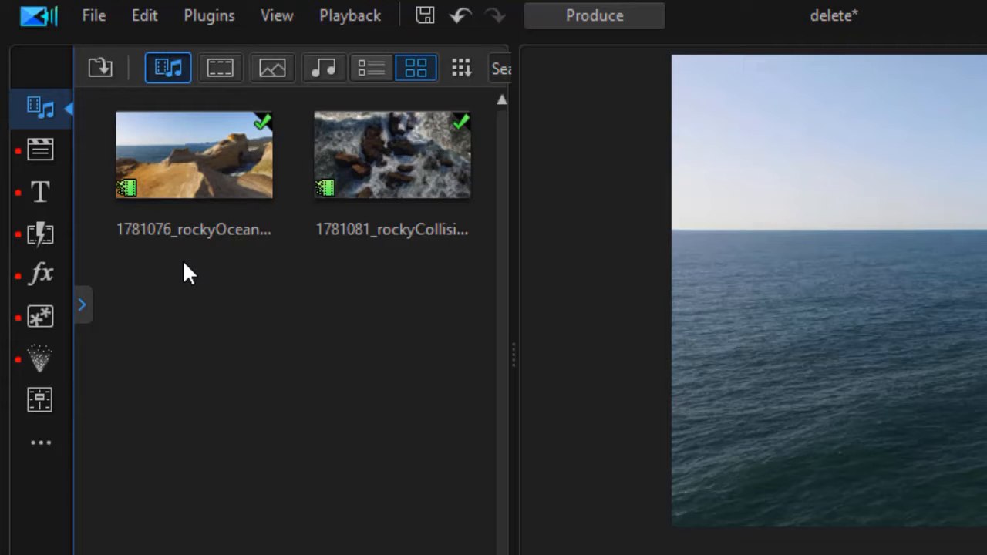
pyautogui.moveTo(100, 68)
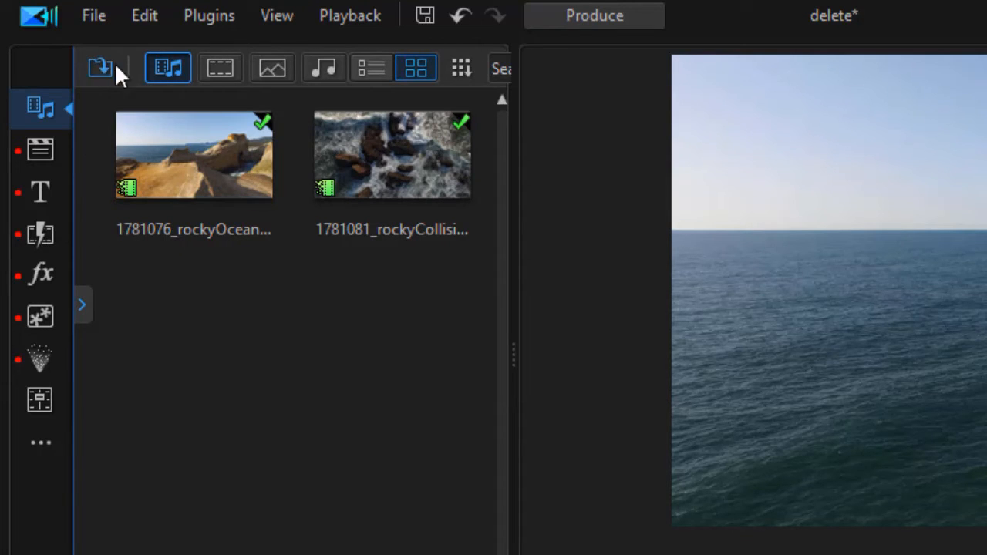
pyautogui.click(100, 67)
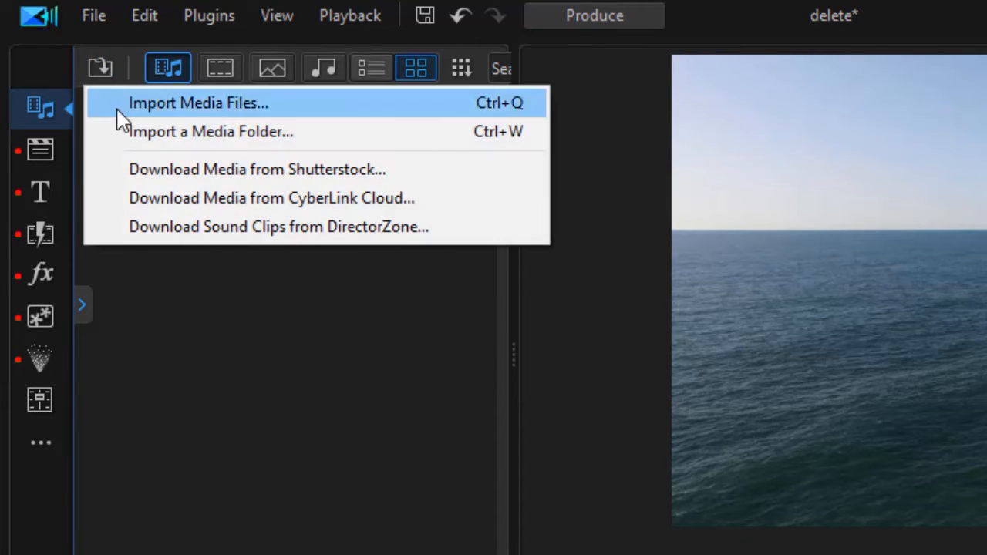
pyautogui.moveTo(182, 168)
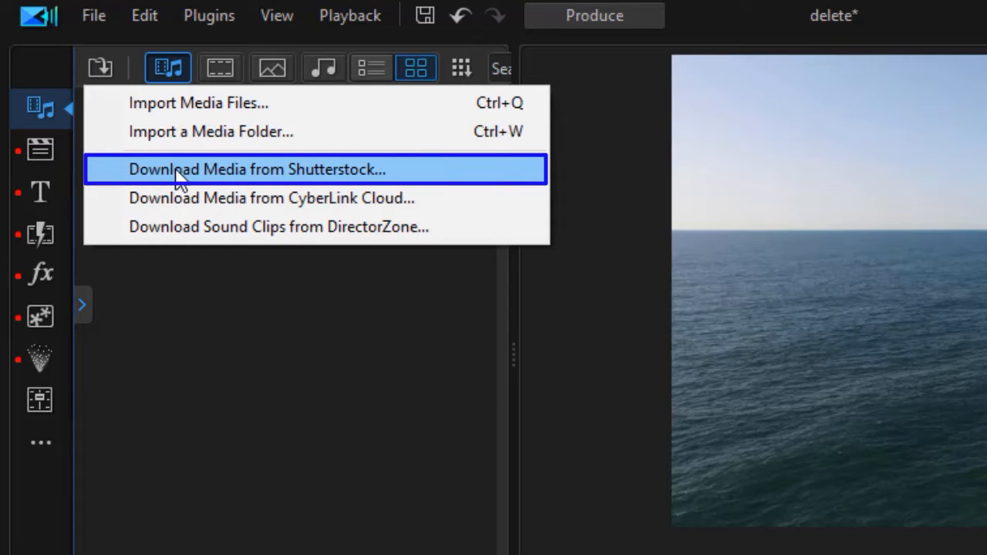
pyautogui.click(256, 168)
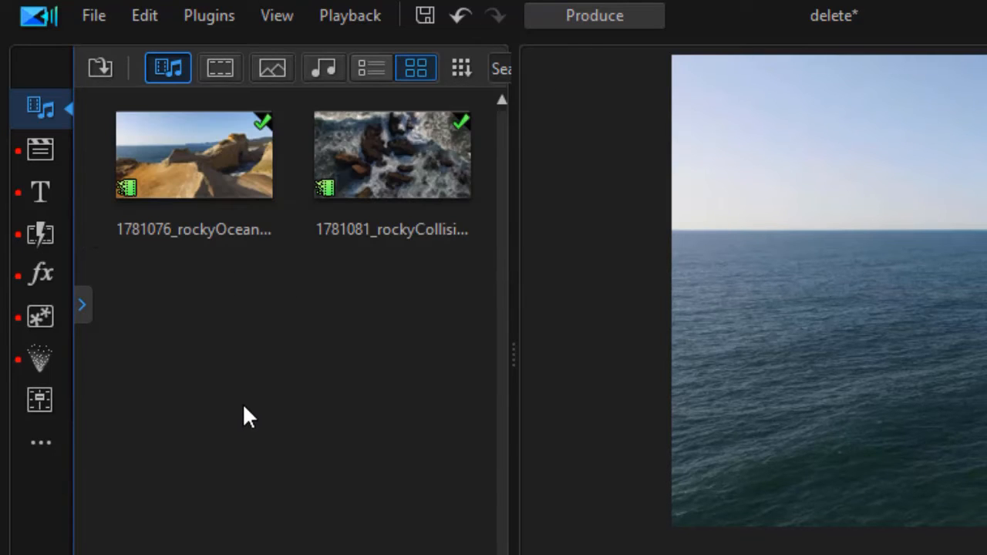
pyautogui.moveTo(248, 425)
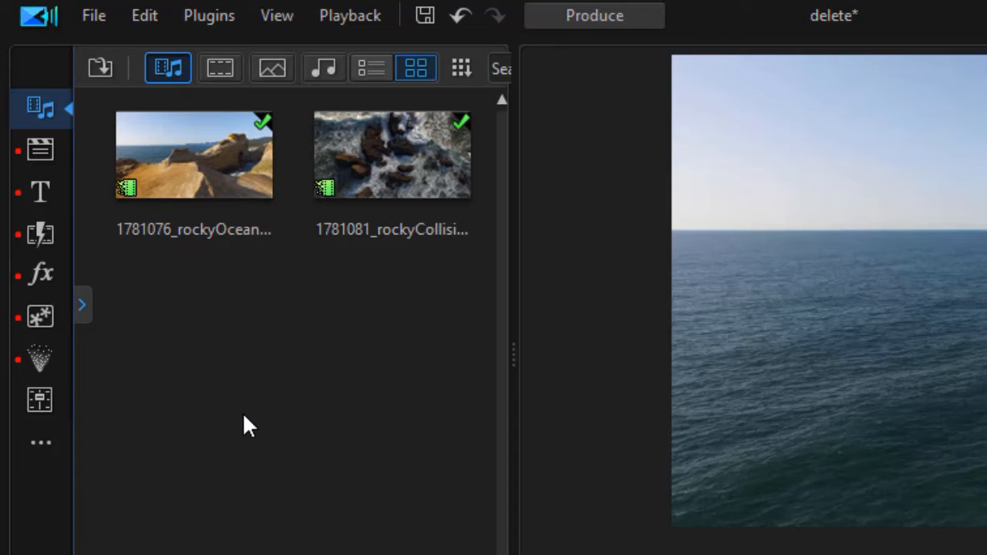
pyautogui.moveTo(243, 296)
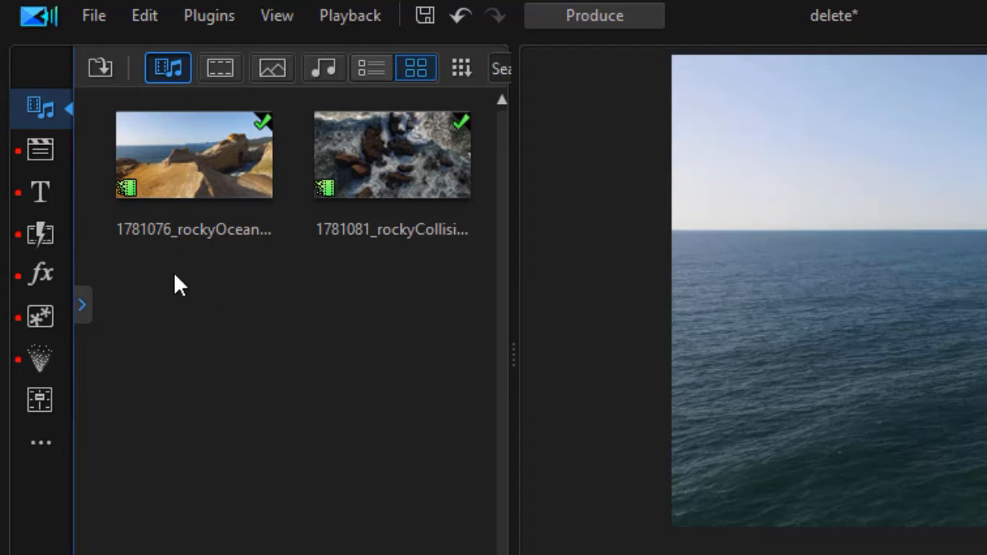
pyautogui.moveTo(214, 347)
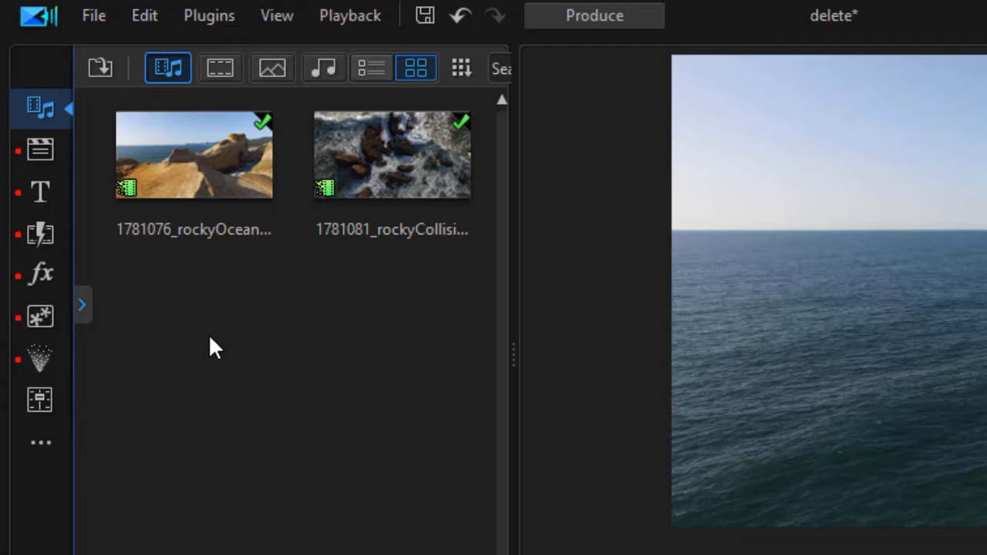
pyautogui.moveTo(203, 309)
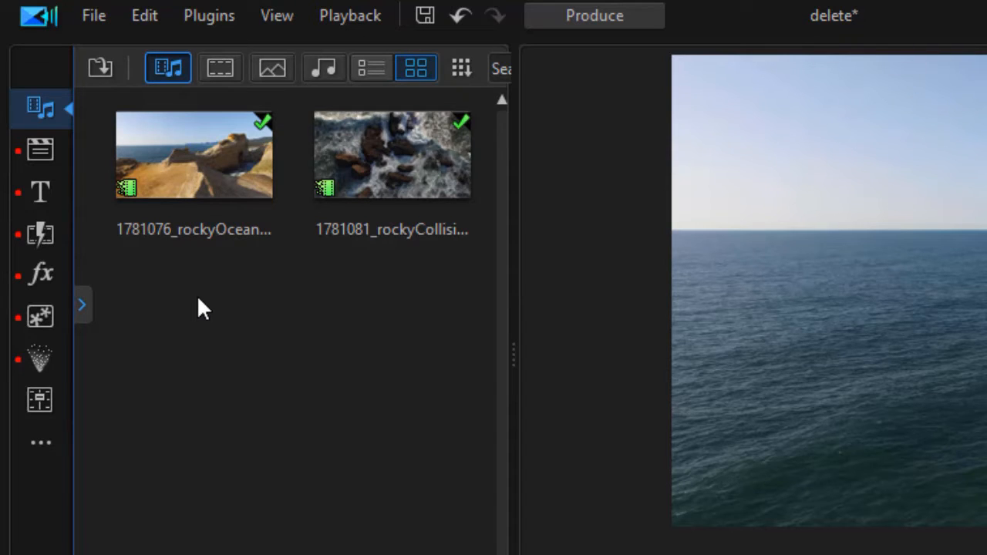
pyautogui.moveTo(203, 296)
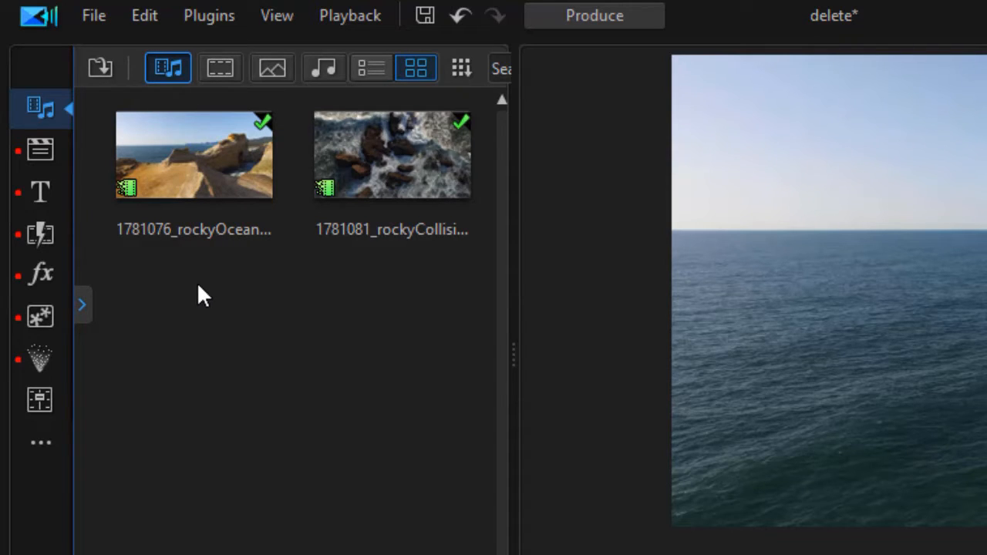
pyautogui.moveTo(213, 278)
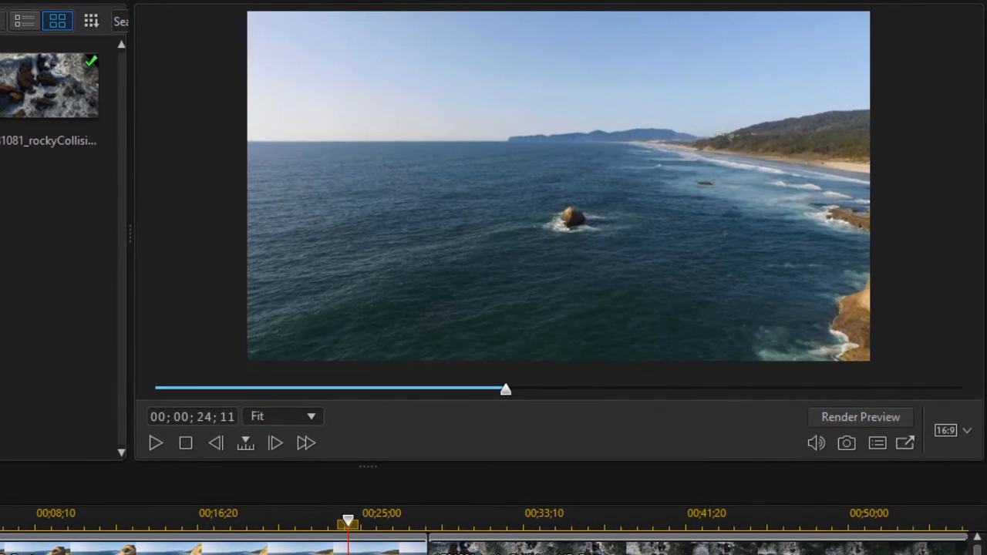
pyautogui.moveTo(598, 316)
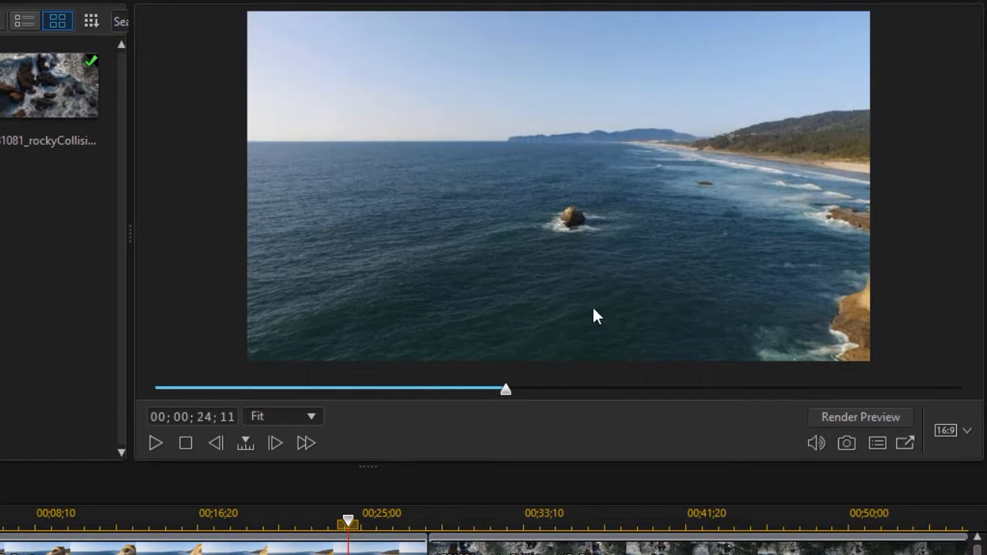
pyautogui.moveTo(561, 444)
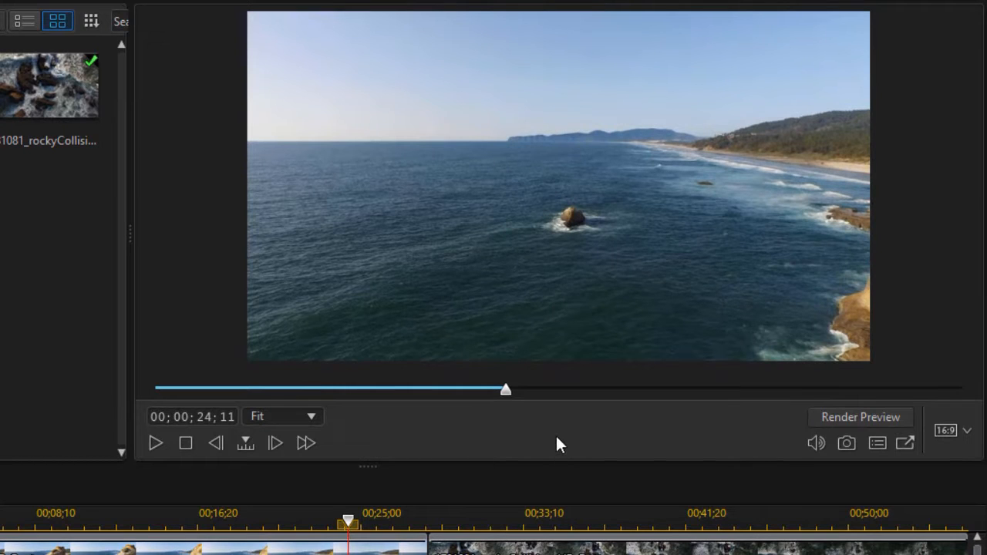
pyautogui.moveTo(457, 438)
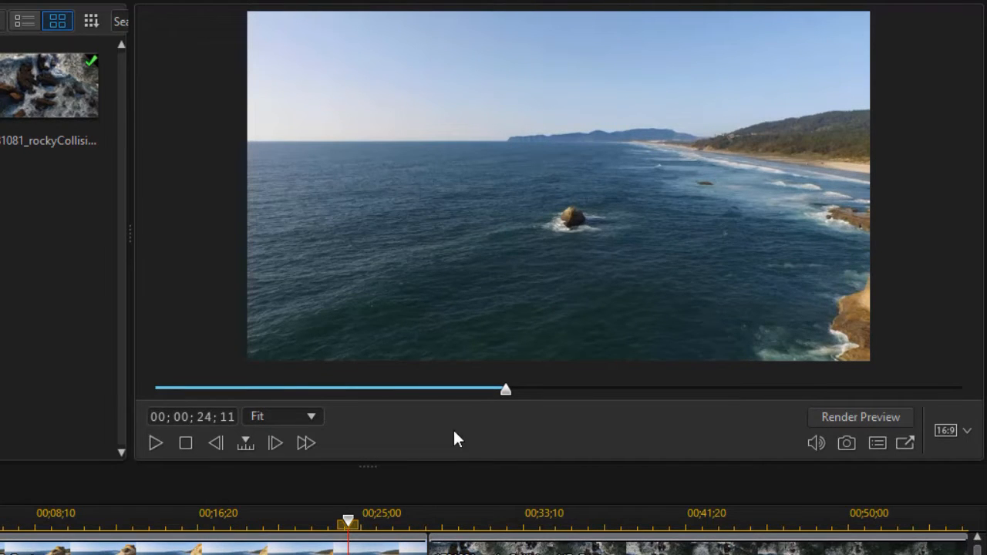
pyautogui.moveTo(349, 426)
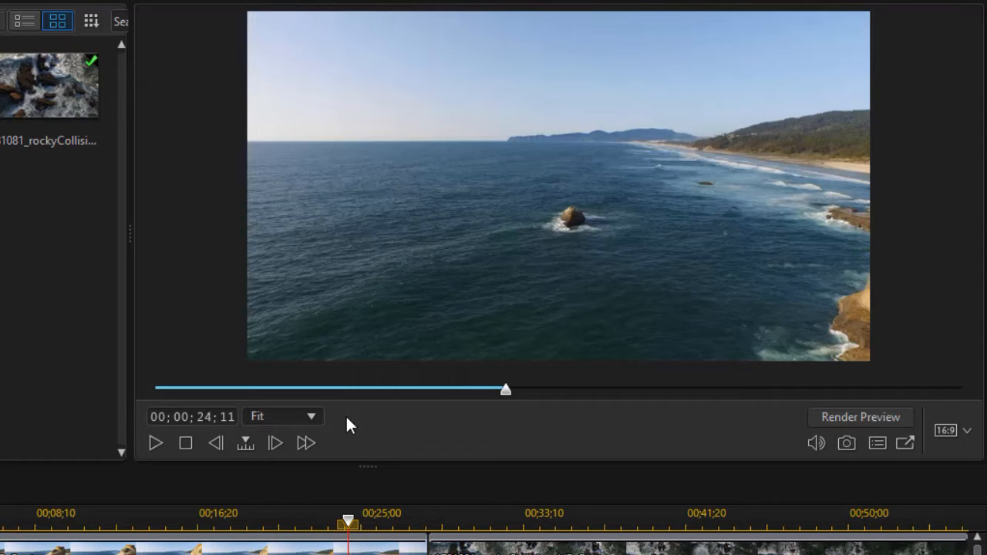
pyautogui.moveTo(462, 423)
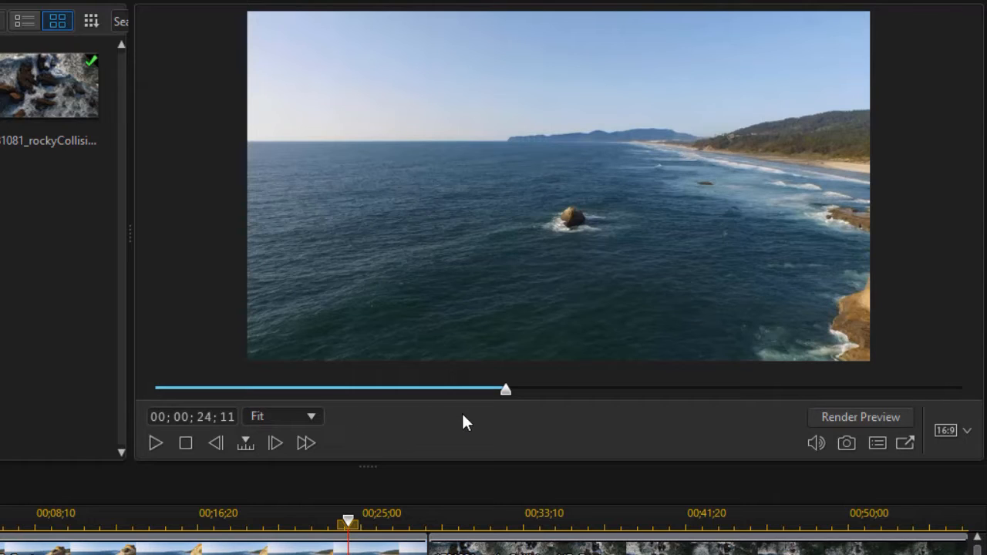
pyautogui.moveTo(389, 428)
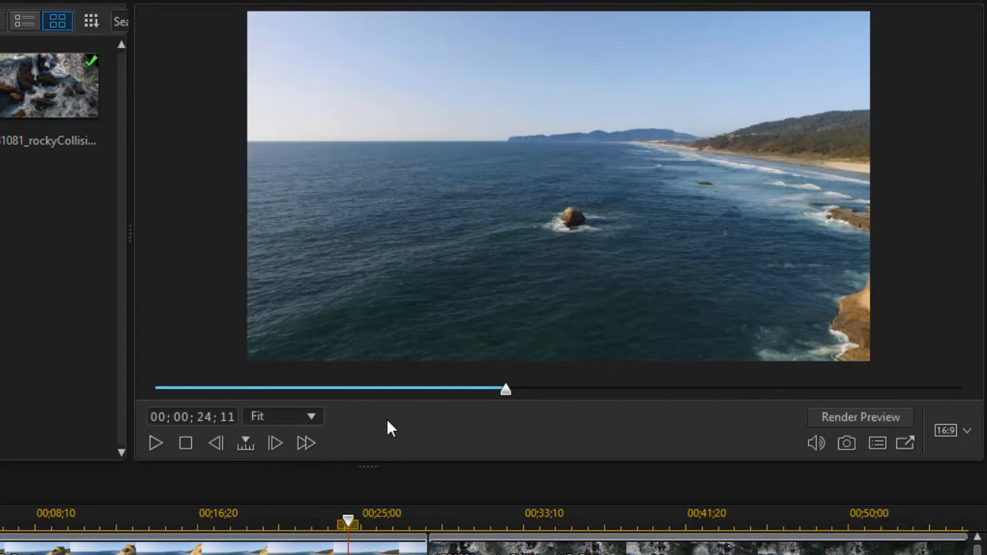
pyautogui.moveTo(345, 356)
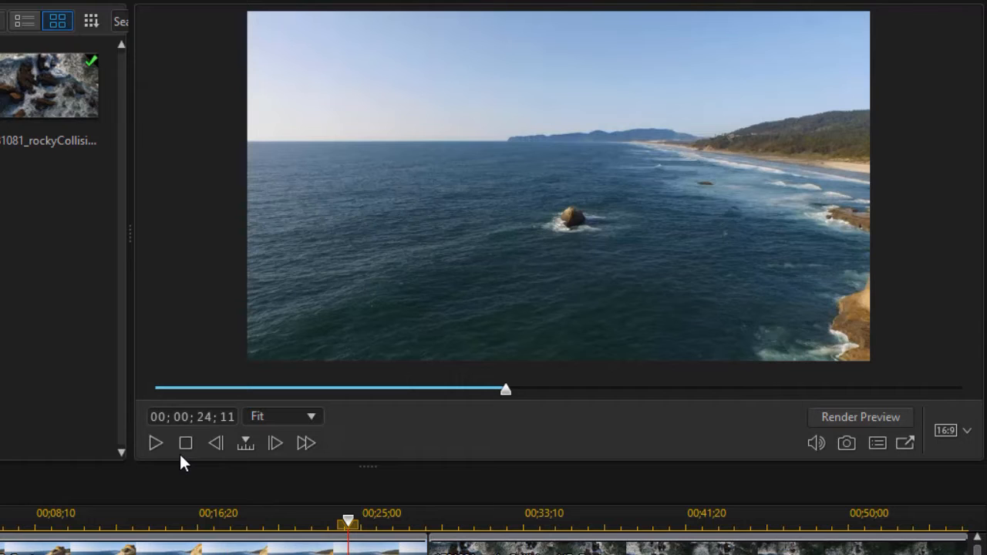
# Advance the preview slider and select the ocean video to show its transform handles.
pyautogui.moveTo(505, 389); pyautogui.dragTo(845, 388)
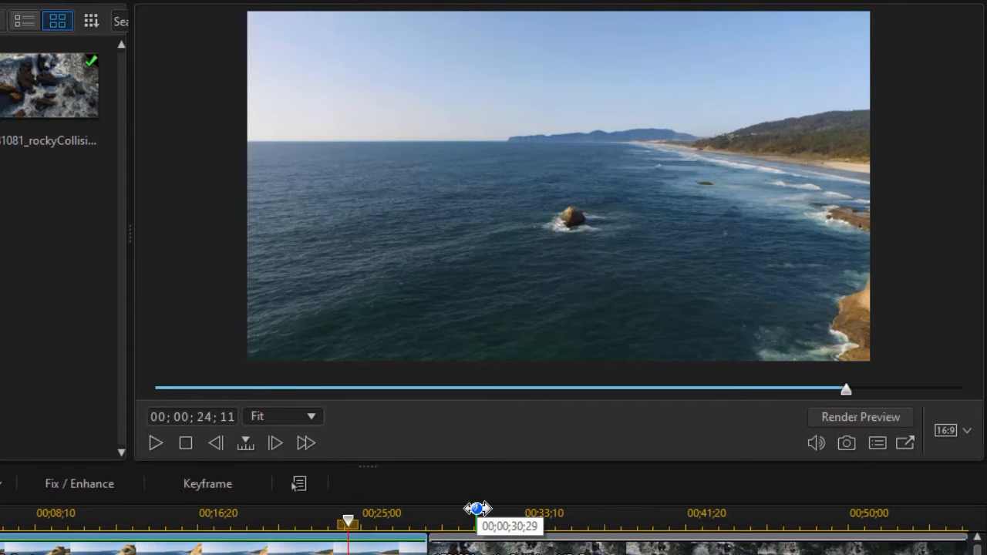
pyautogui.click(558, 185)
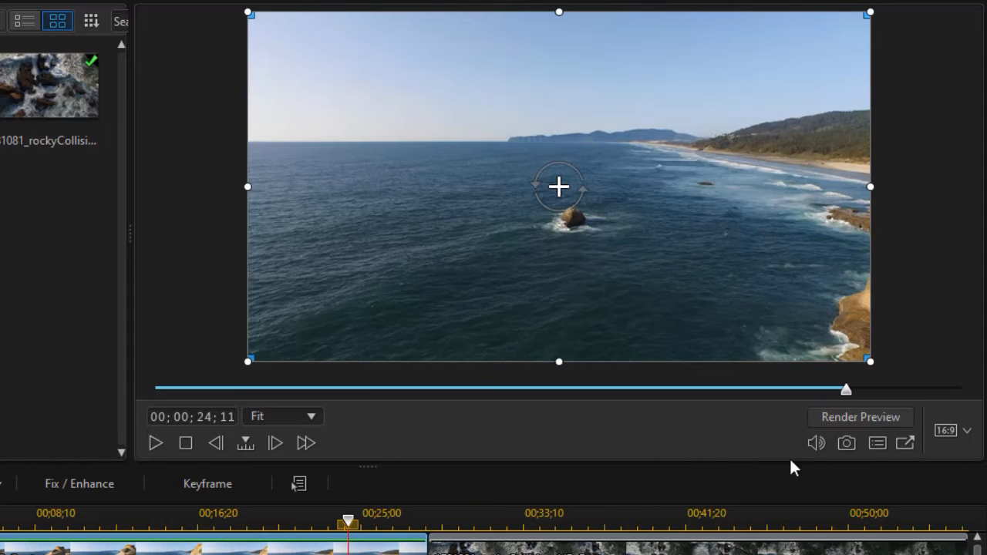
pyautogui.moveTo(738, 445)
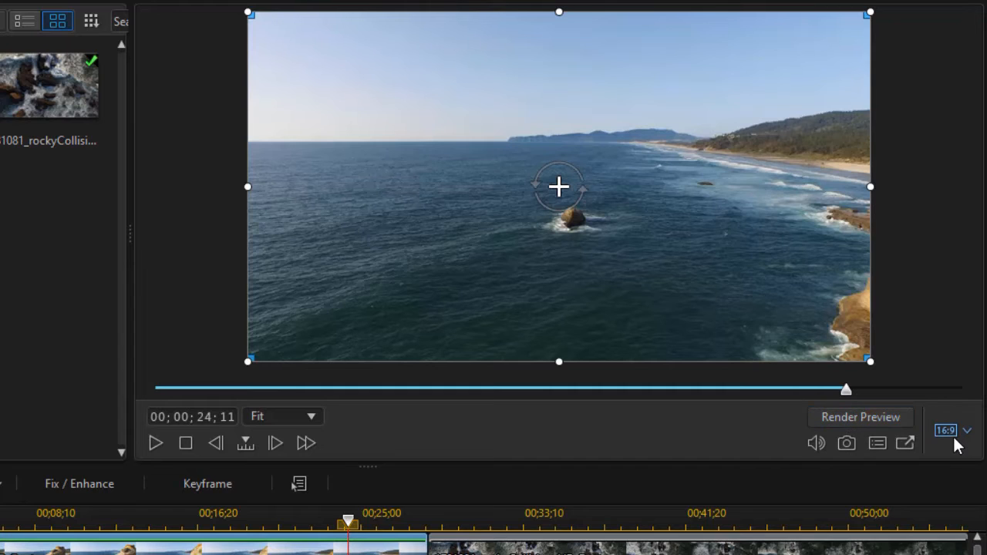
pyautogui.moveTo(954, 432)
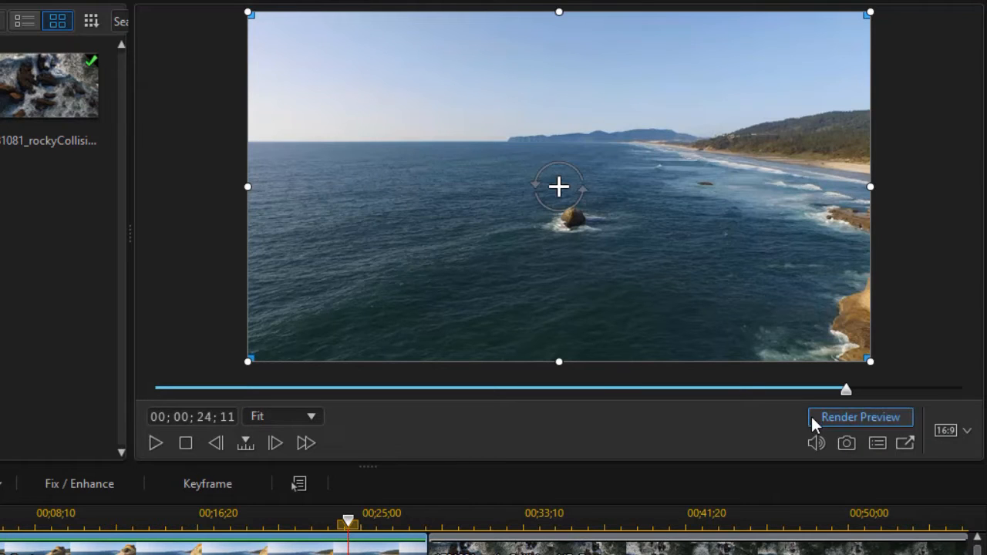
# Render the preview, scrub forward, then return the playhead to about 00;00;24;11.
pyautogui.click(858, 416)
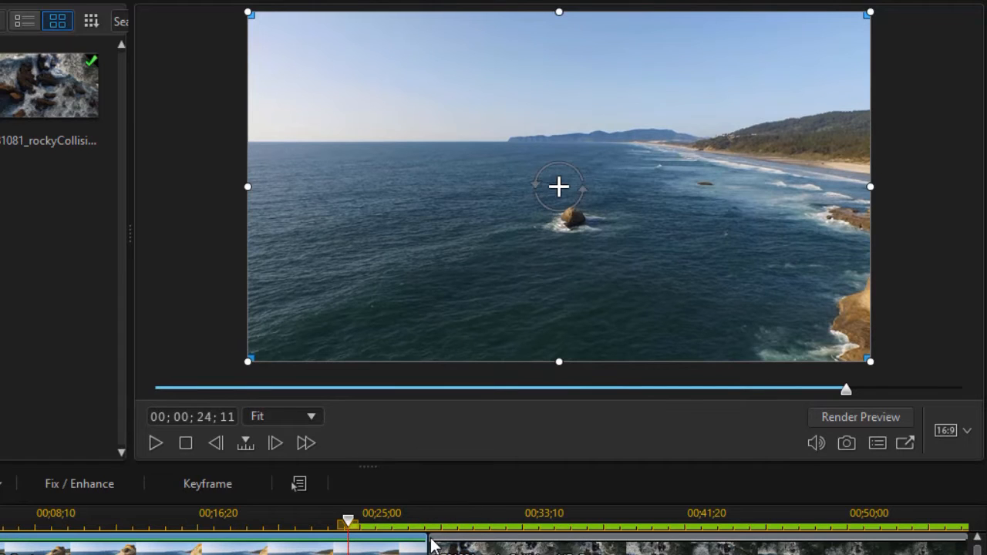
pyautogui.moveTo(516, 478)
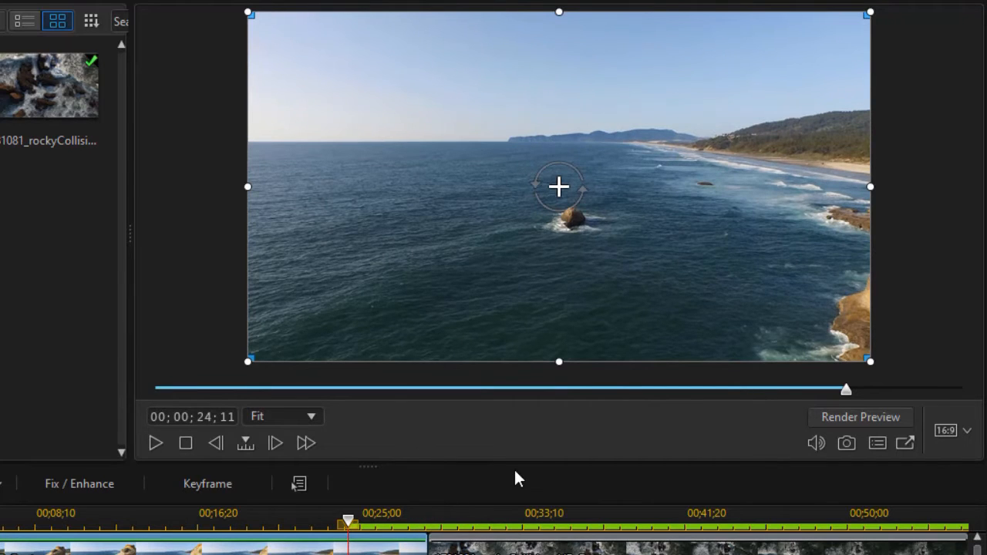
pyautogui.moveTo(692, 469)
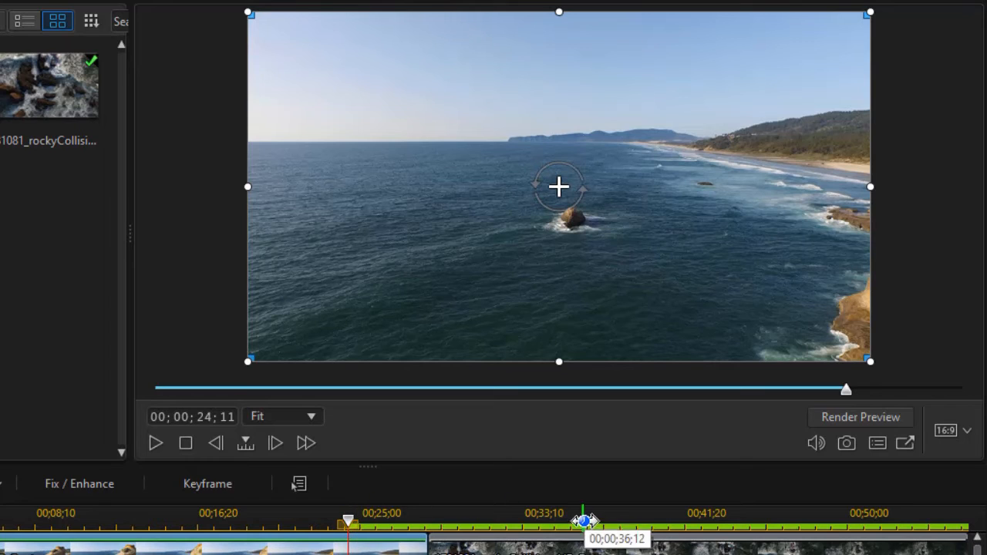
pyautogui.moveTo(586, 521); pyautogui.dragTo(393, 515)
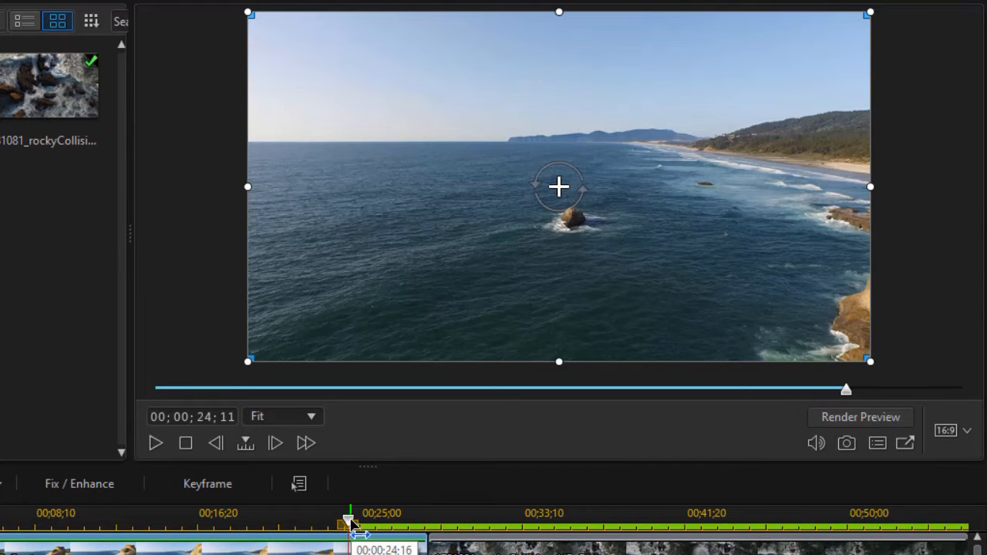
pyautogui.moveTo(352, 525); pyautogui.dragTo(598, 524)
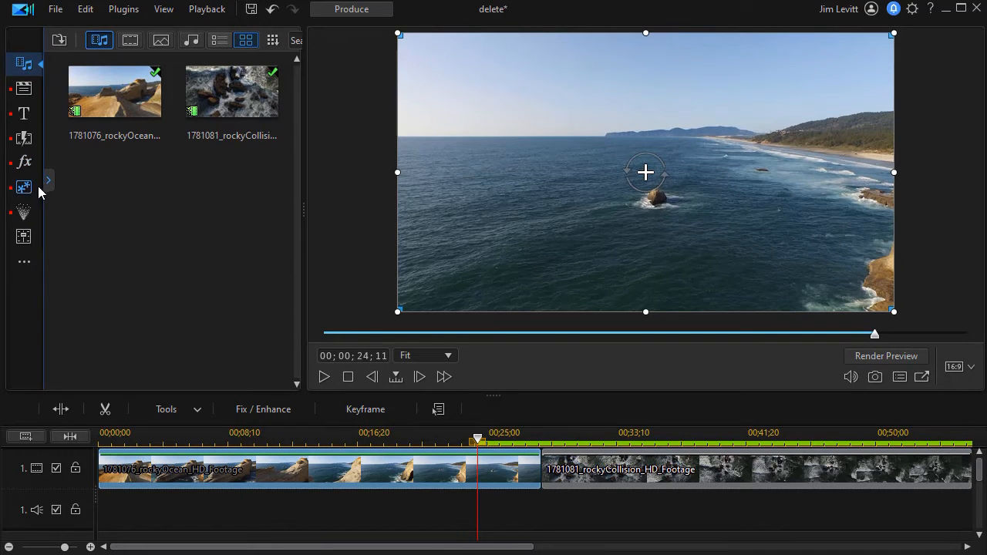
# In the PiP Objects Room, scroll to the Dialog stickers and choose Dialog_06 cloud bubble.
pyautogui.click(25, 188)
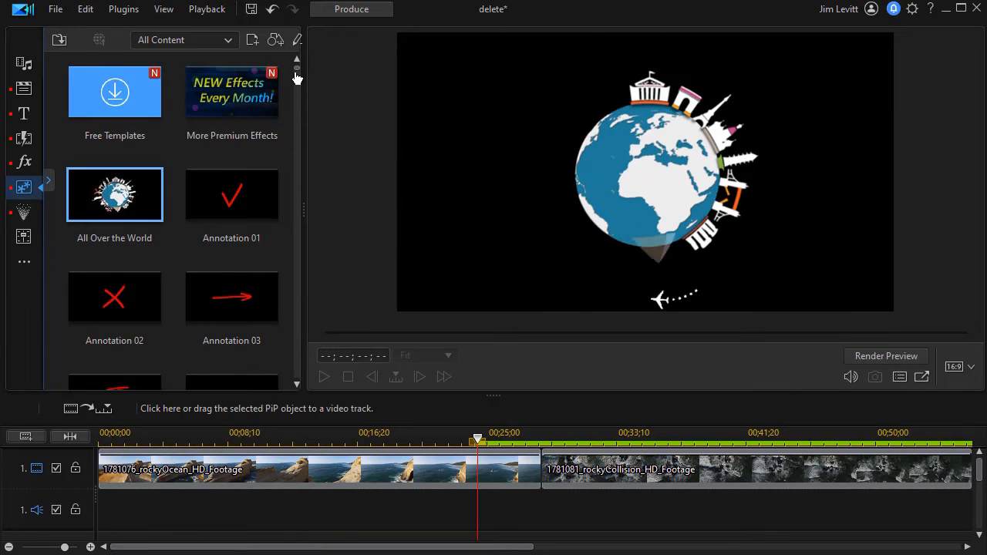
pyautogui.scroll(-3)
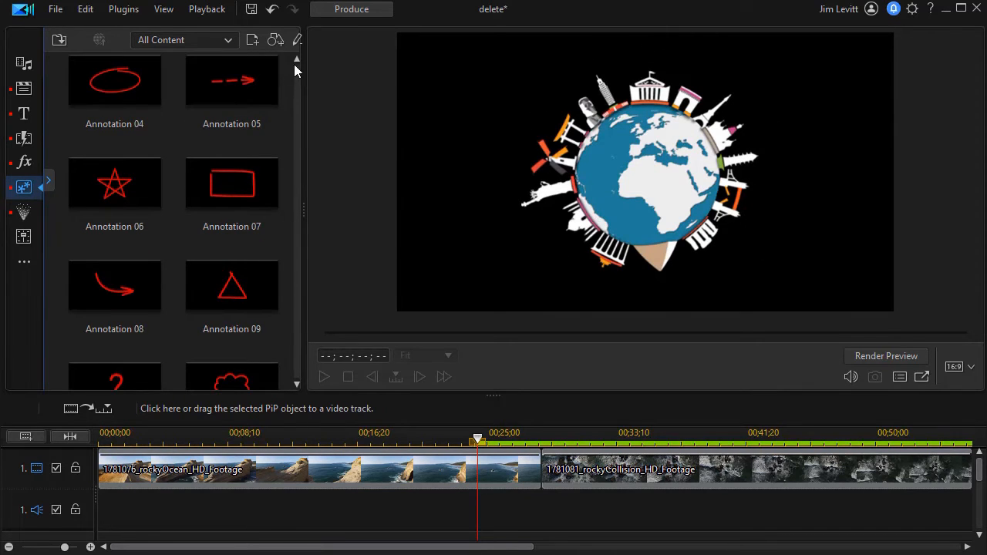
pyautogui.scroll(-3)
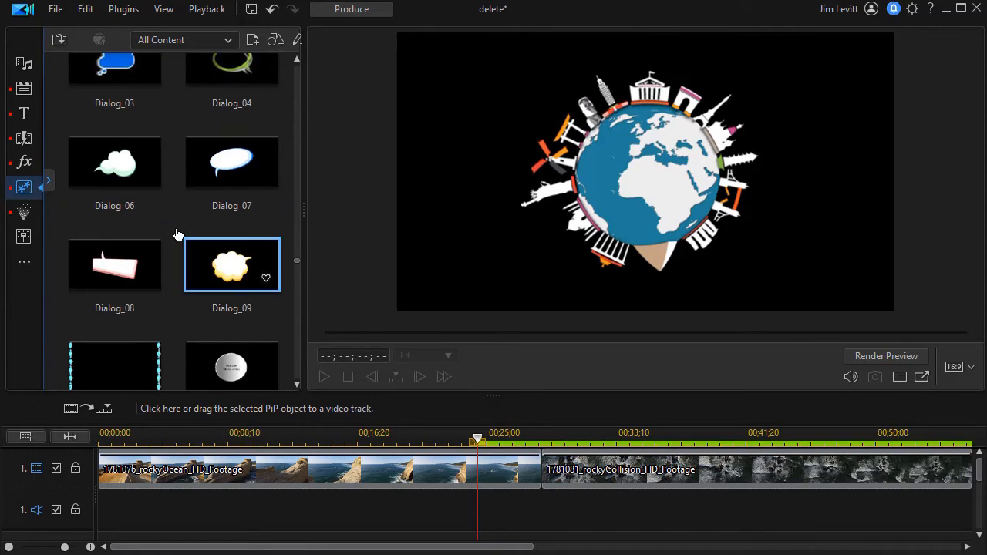
pyautogui.click(114, 162)
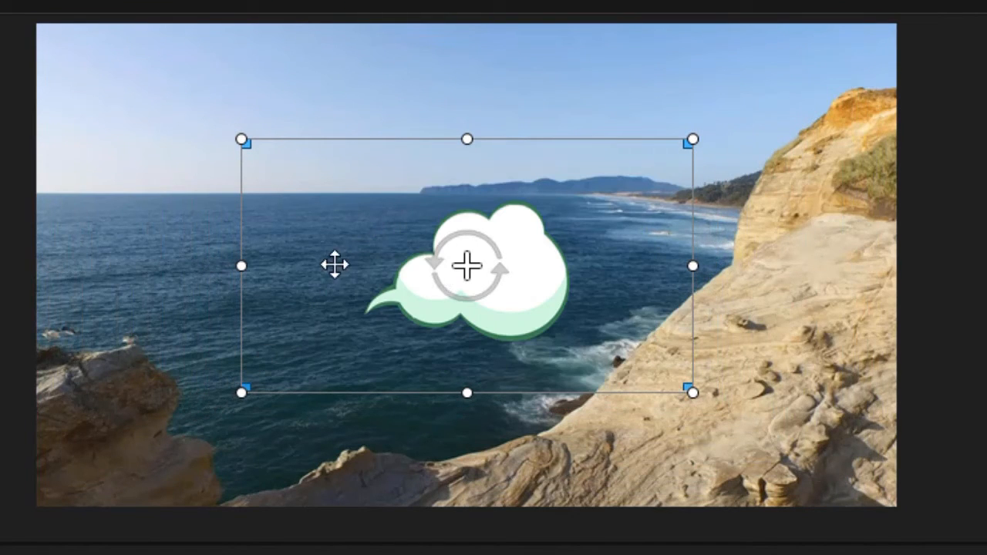
pyautogui.moveTo(478, 420)
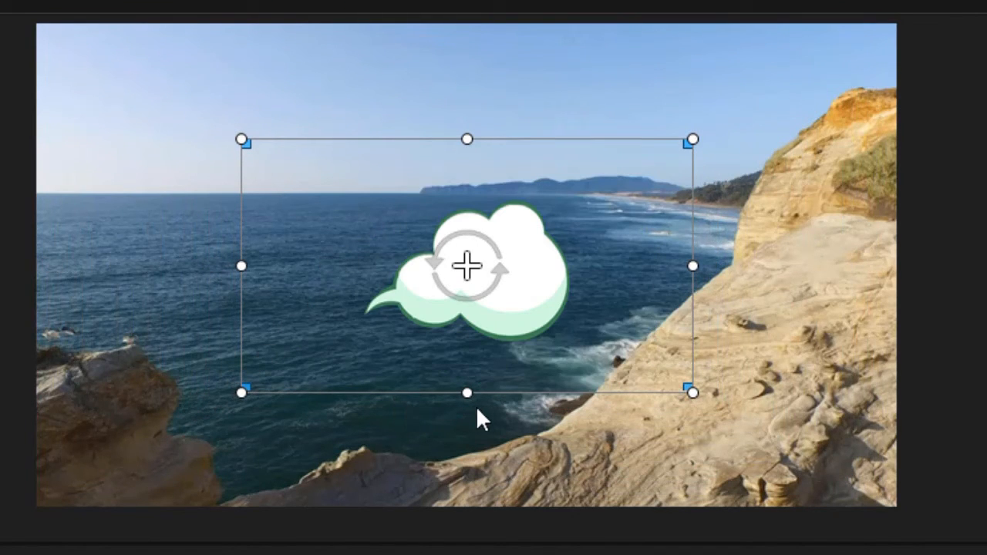
pyautogui.moveTo(466, 393)
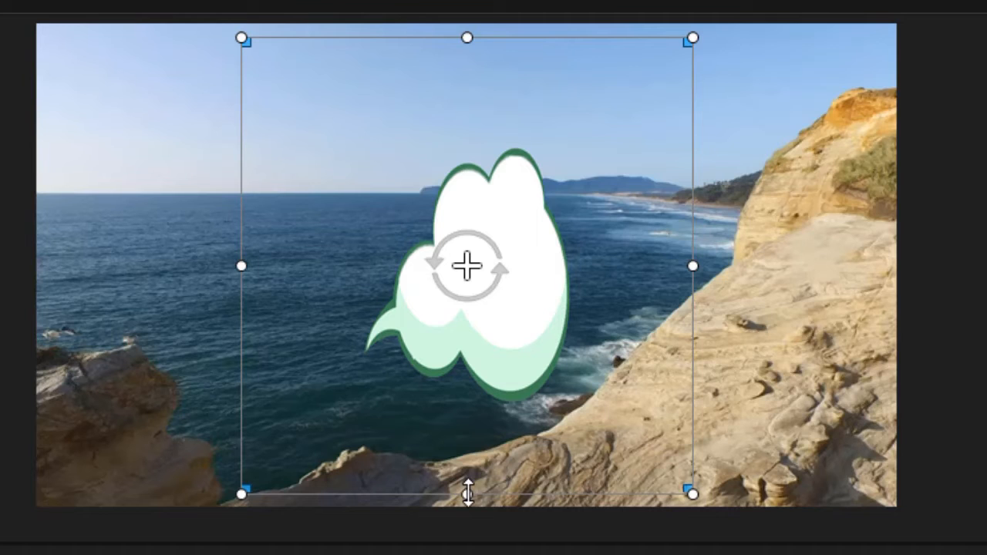
pyautogui.moveTo(466, 441)
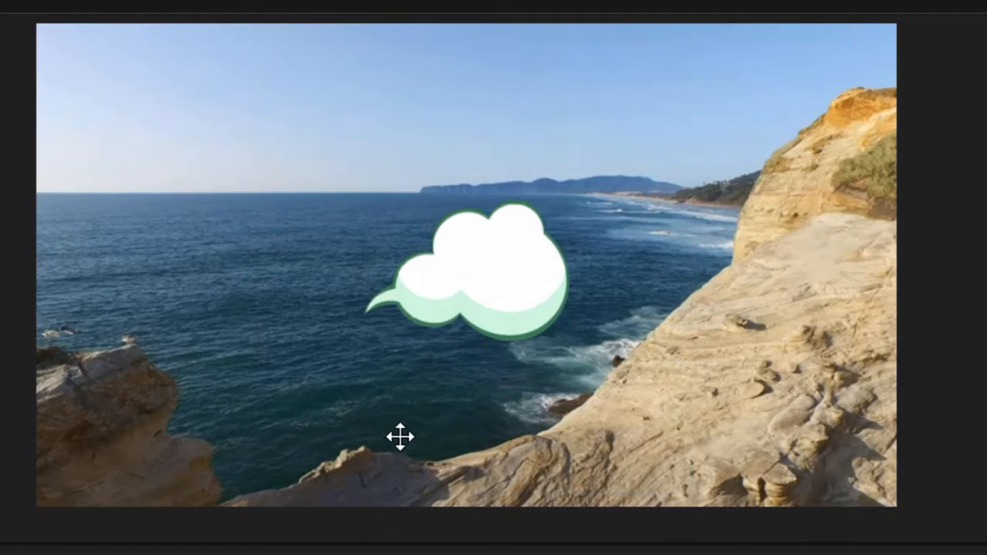
# Drag the cloud sticker down and right over the cliff, using Alt to avoid guide snapping.
pyautogui.click(465, 270)
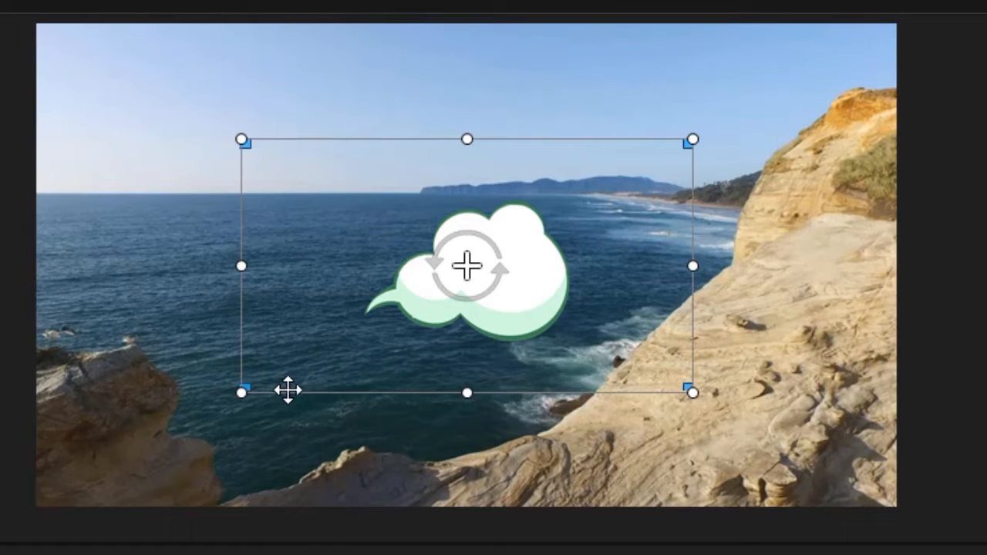
pyautogui.moveTo(308, 311)
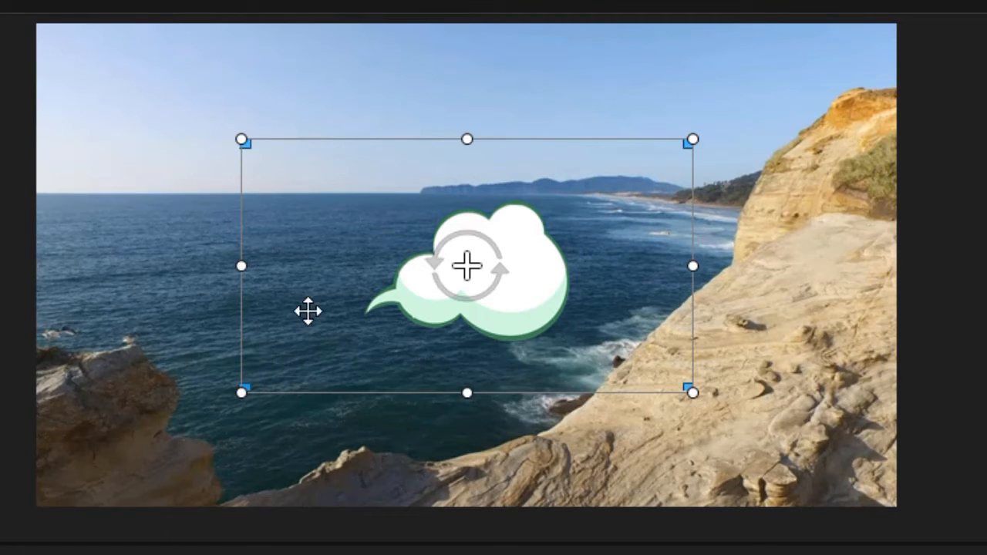
pyautogui.moveTo(291, 279)
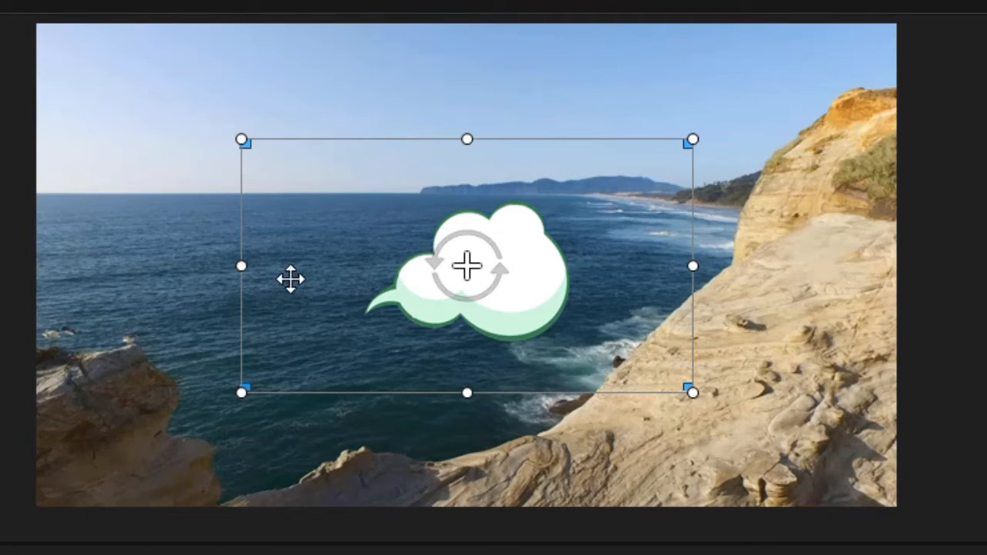
pyautogui.moveTo(240, 265)
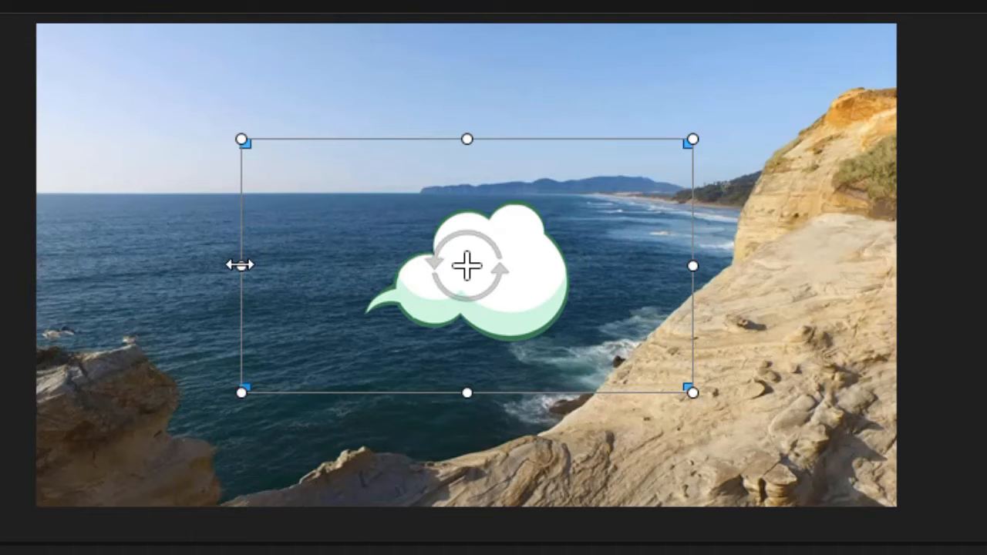
pyautogui.moveTo(414, 172)
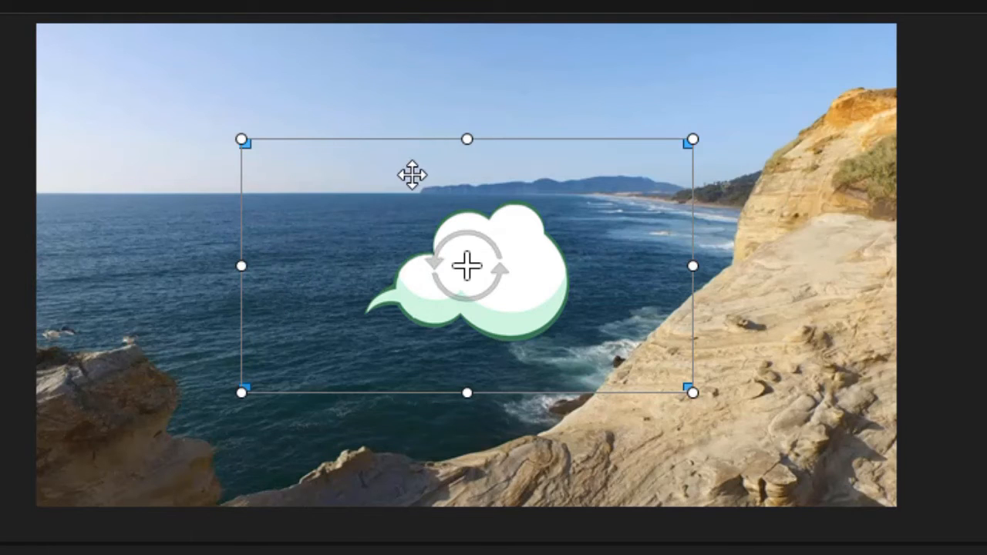
pyautogui.moveTo(309, 154)
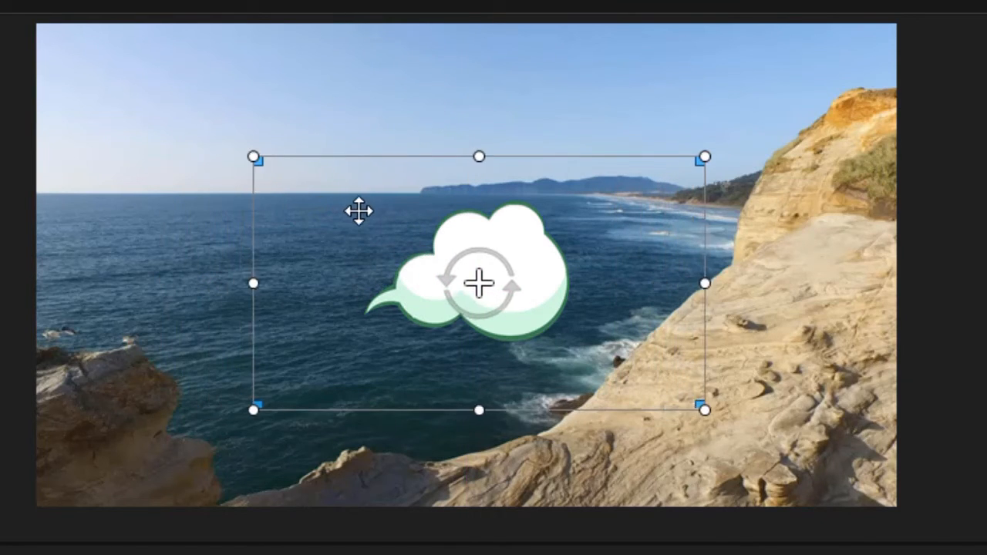
pyautogui.moveTo(478, 280); pyautogui.dragTo(671, 294)
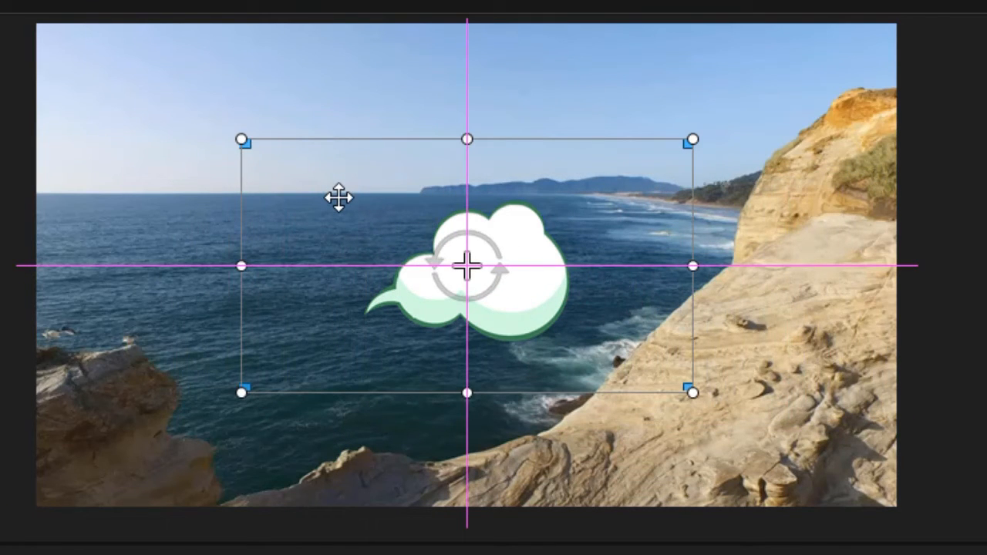
pyautogui.press('alt')
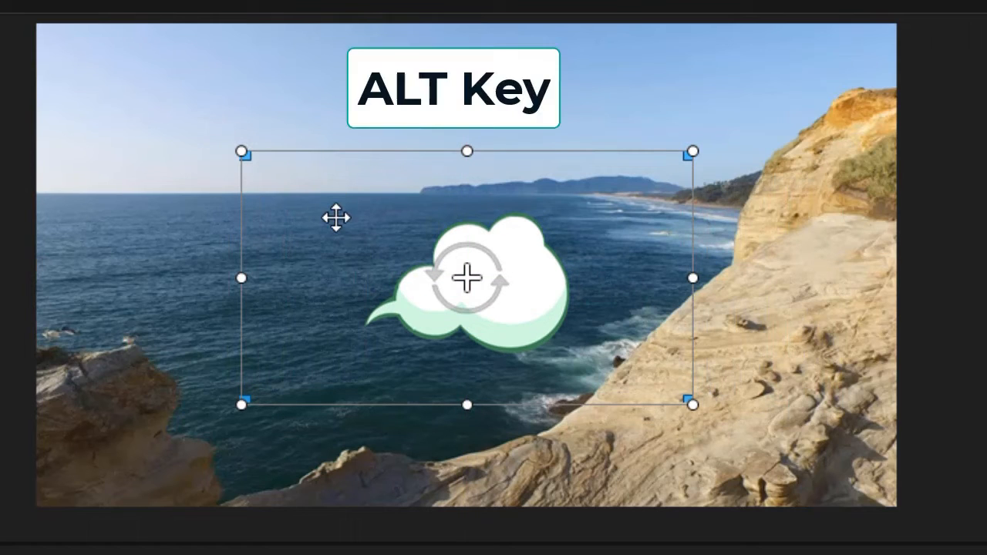
pyautogui.moveTo(345, 166)
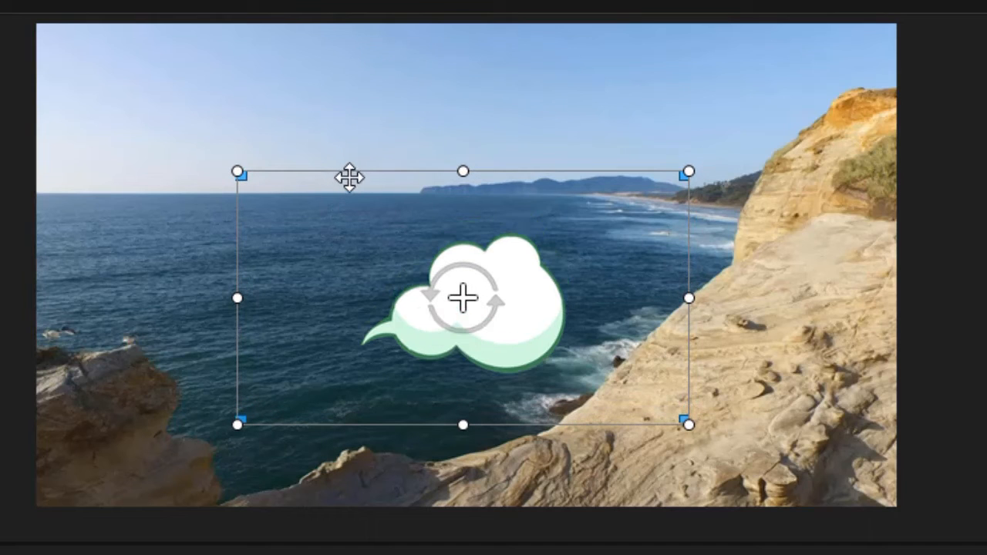
pyautogui.moveTo(348, 176); pyautogui.dragTo(336, 192)
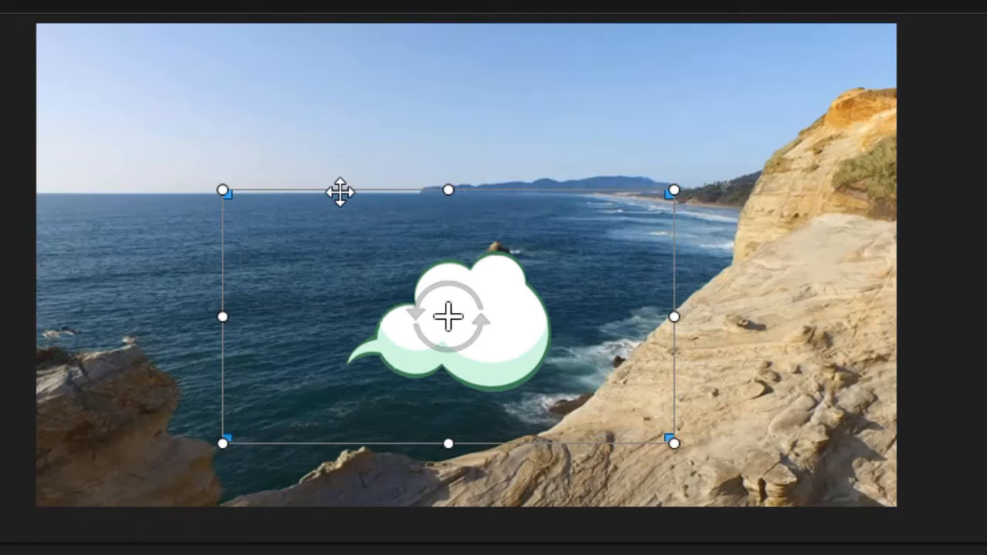
pyautogui.moveTo(339, 191); pyautogui.dragTo(401, 207)
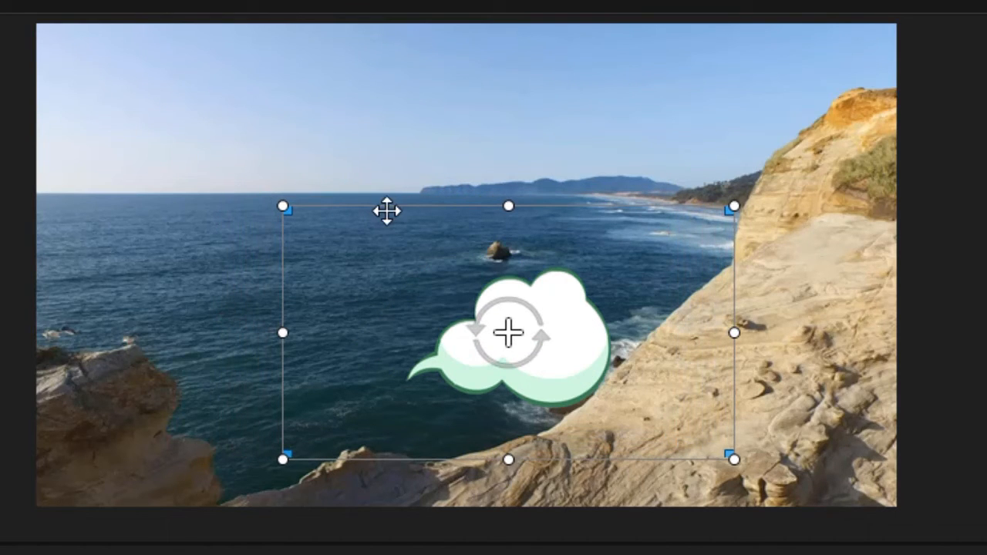
pyautogui.moveTo(389, 209); pyautogui.dragTo(401, 228)
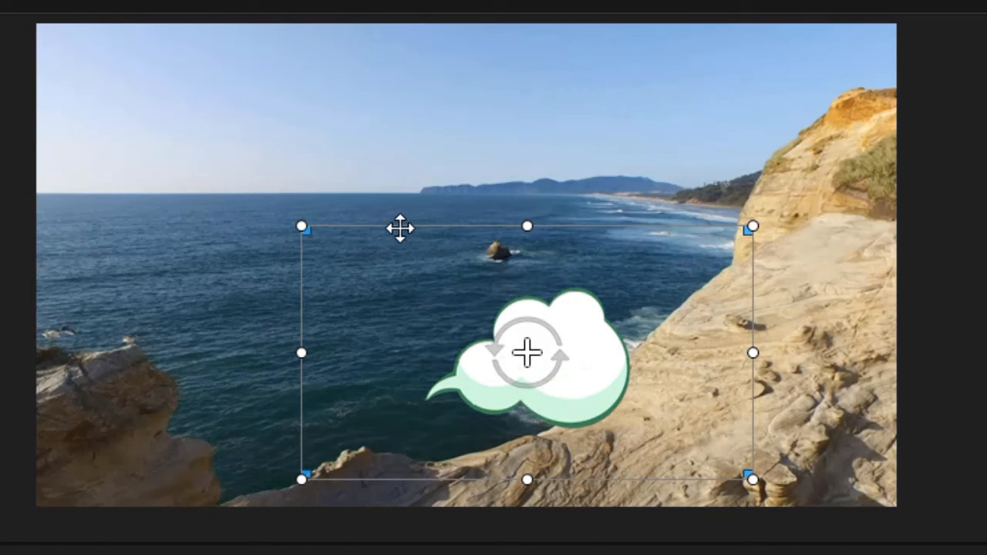
pyautogui.moveTo(422, 243)
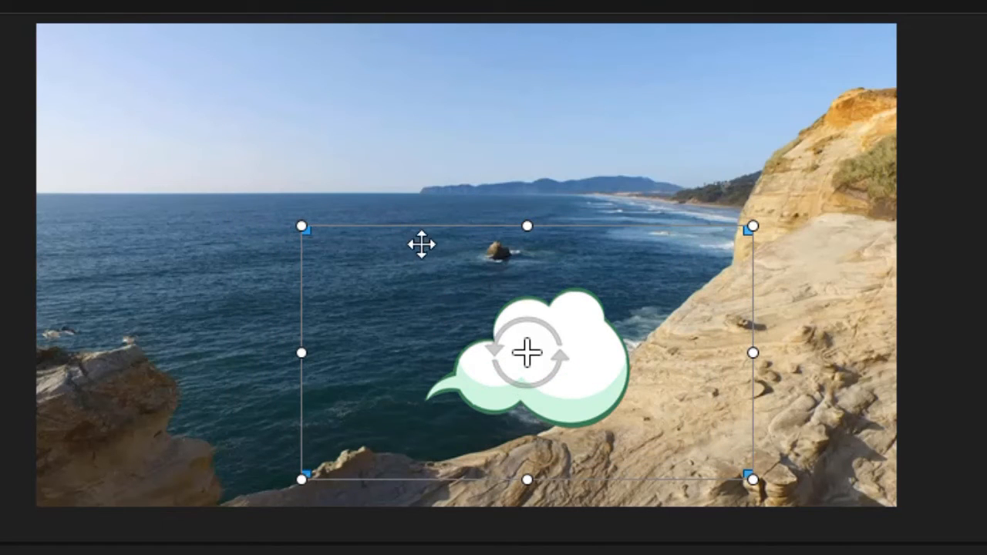
pyautogui.moveTo(348, 289)
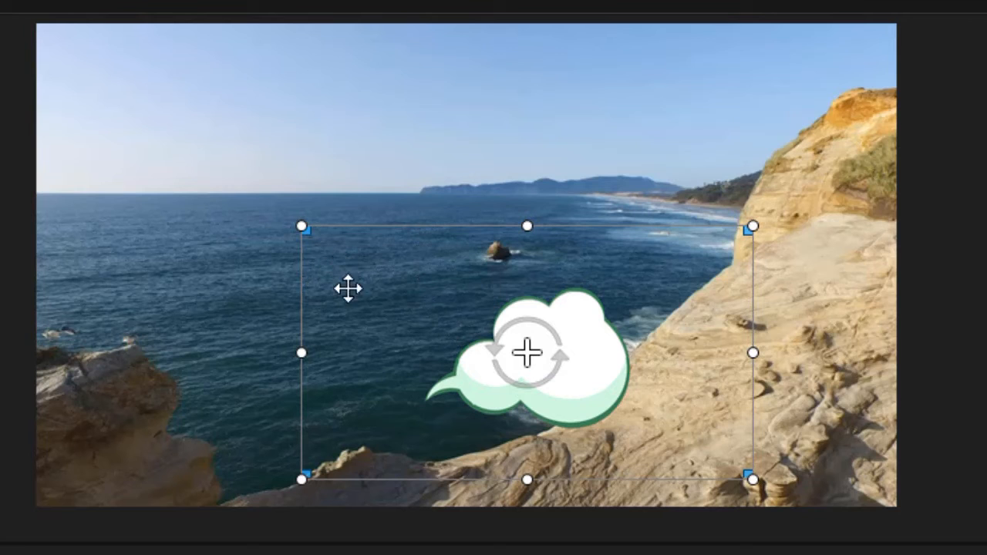
pyautogui.moveTo(358, 336)
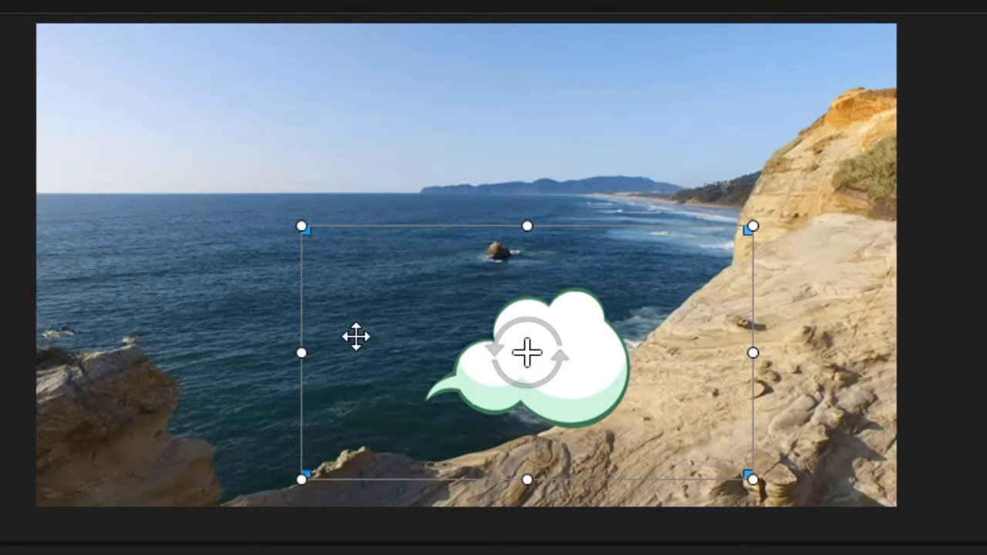
pyautogui.moveTo(356, 340)
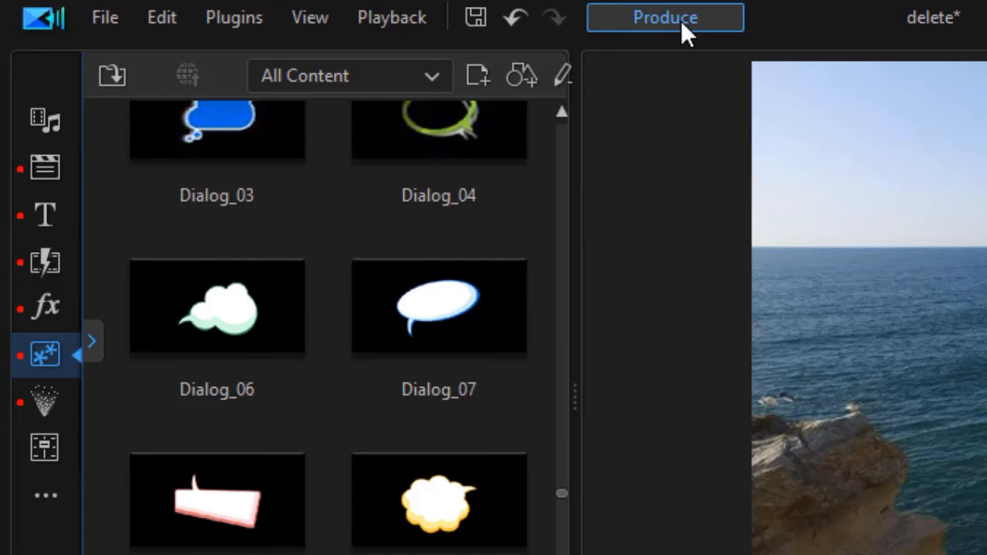
pyautogui.moveTo(677, 34)
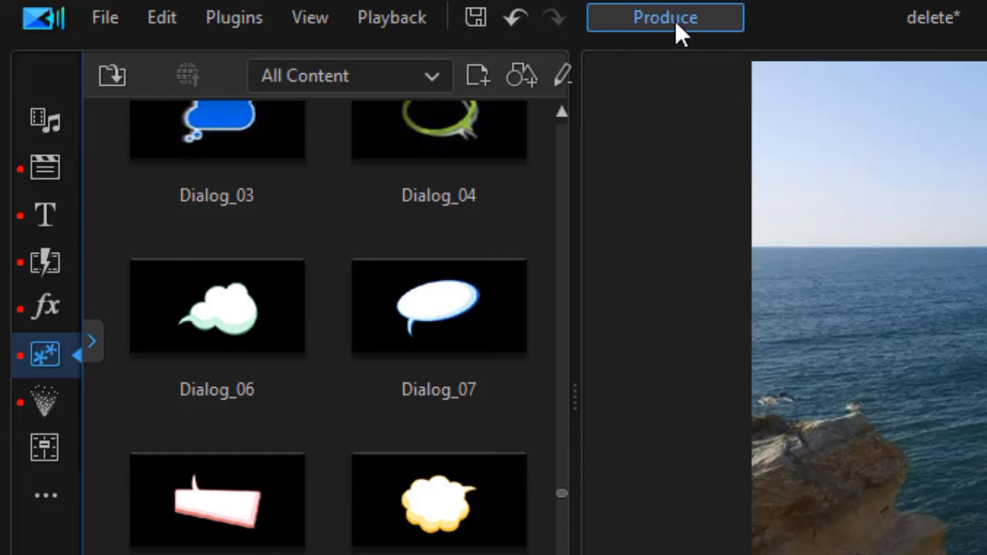
# Start Produce so the temporary project saves and the Produce page loads.
pyautogui.click(664, 17)
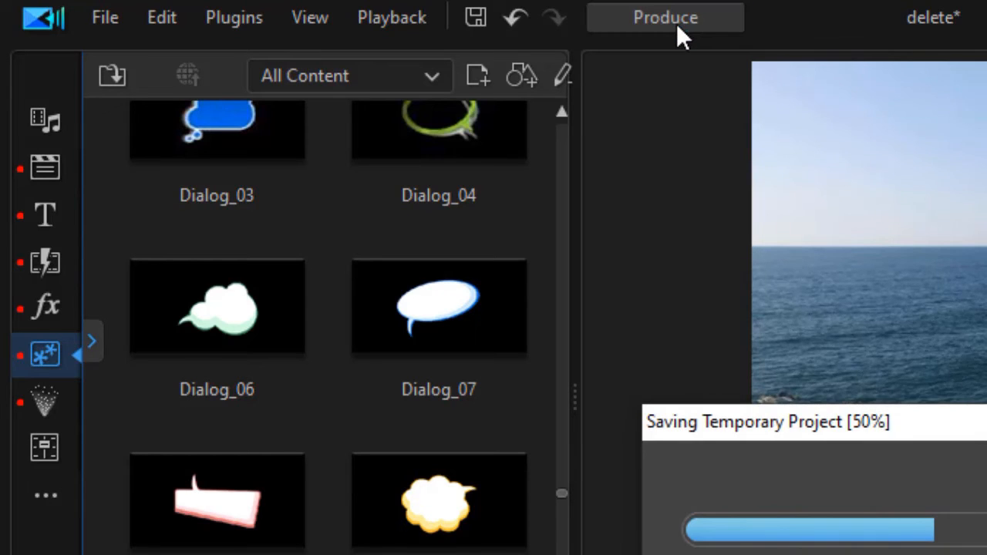
pyautogui.moveTo(679, 198)
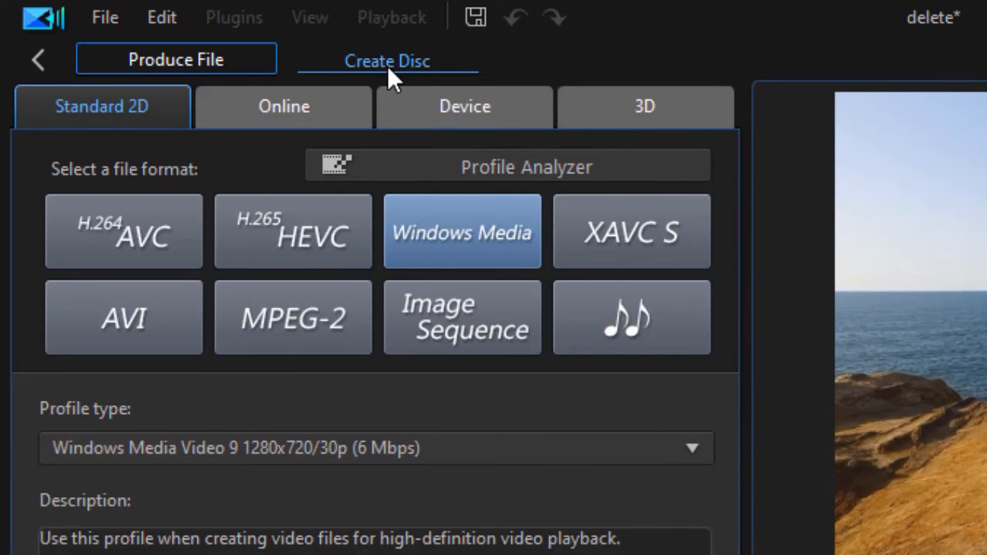
pyautogui.moveTo(387, 62)
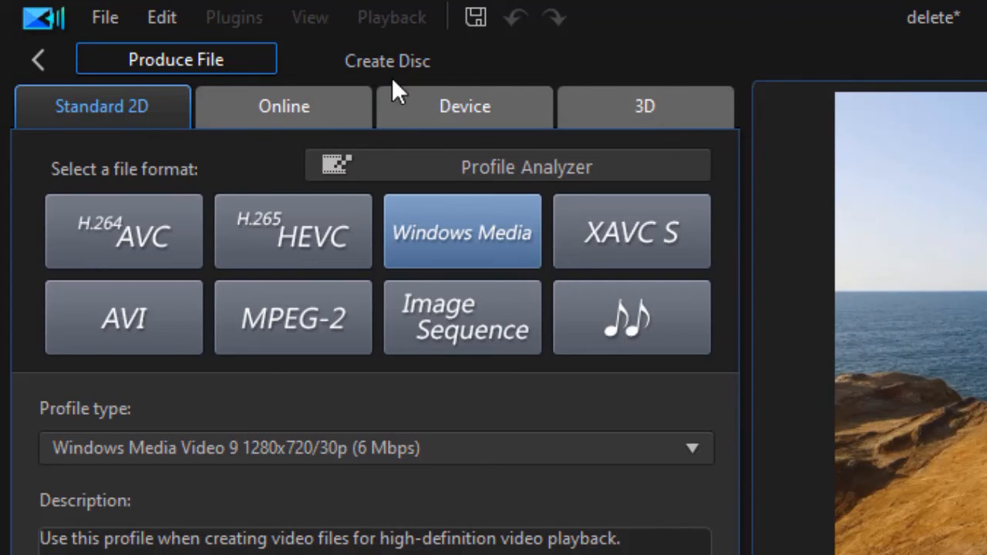
pyautogui.moveTo(589, 81)
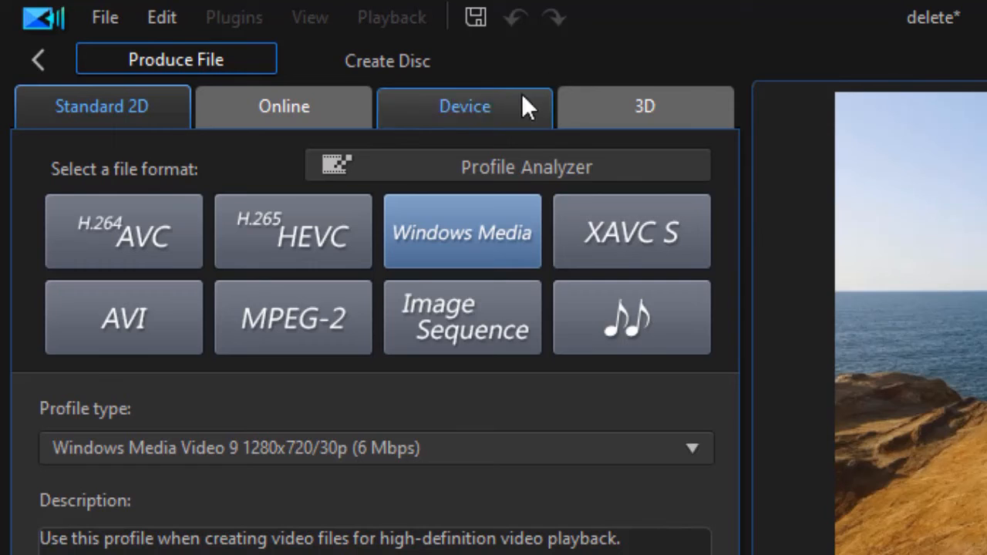
pyautogui.moveTo(387, 61)
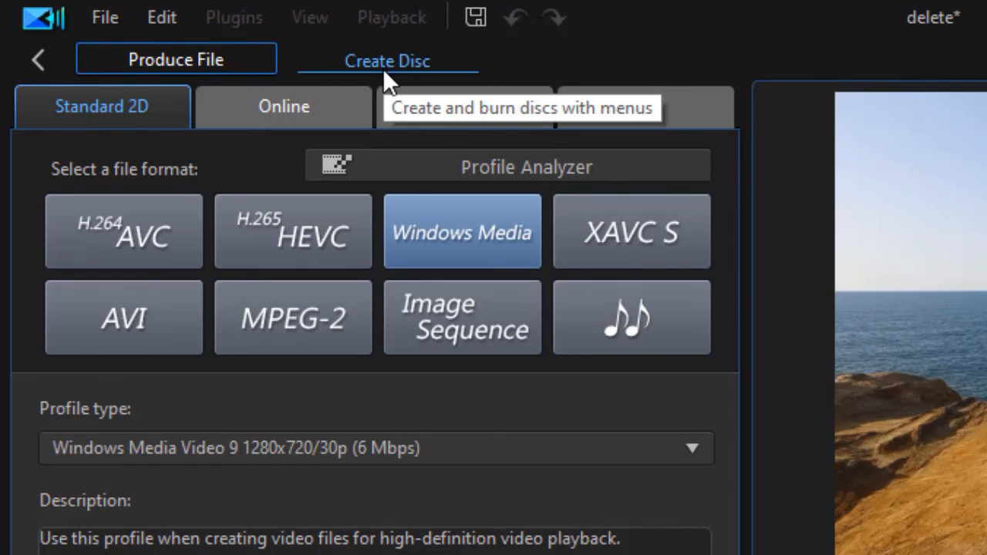
pyautogui.moveTo(255, 106)
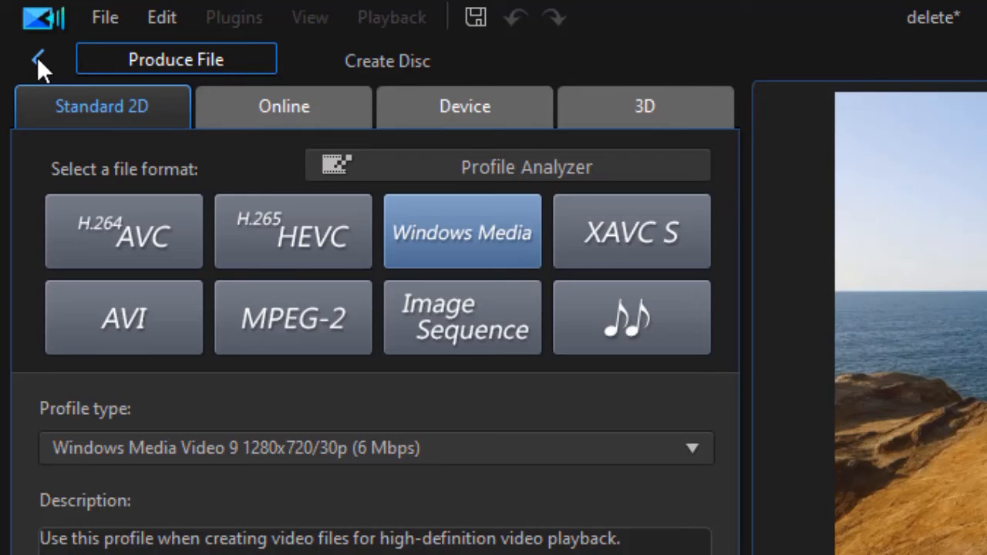
pyautogui.moveTo(37, 61)
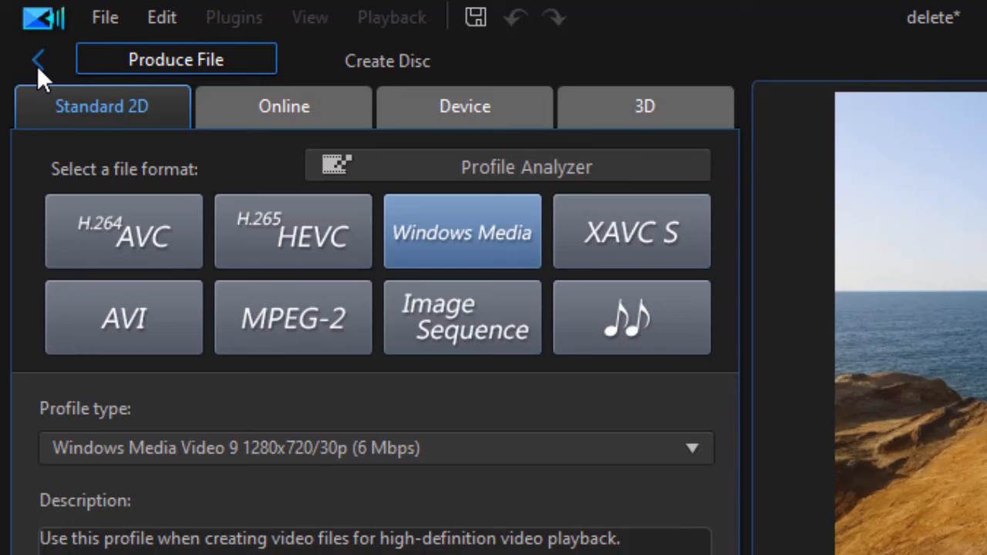
# Return from Produce File to the Edit room and view the timeline tracks.
pyautogui.click(38, 60)
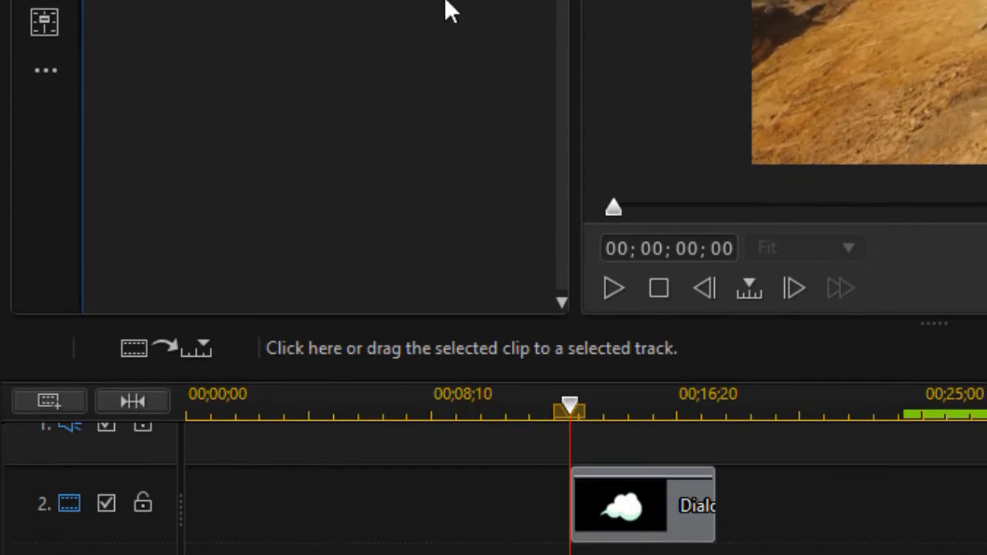
pyautogui.scroll(-3)
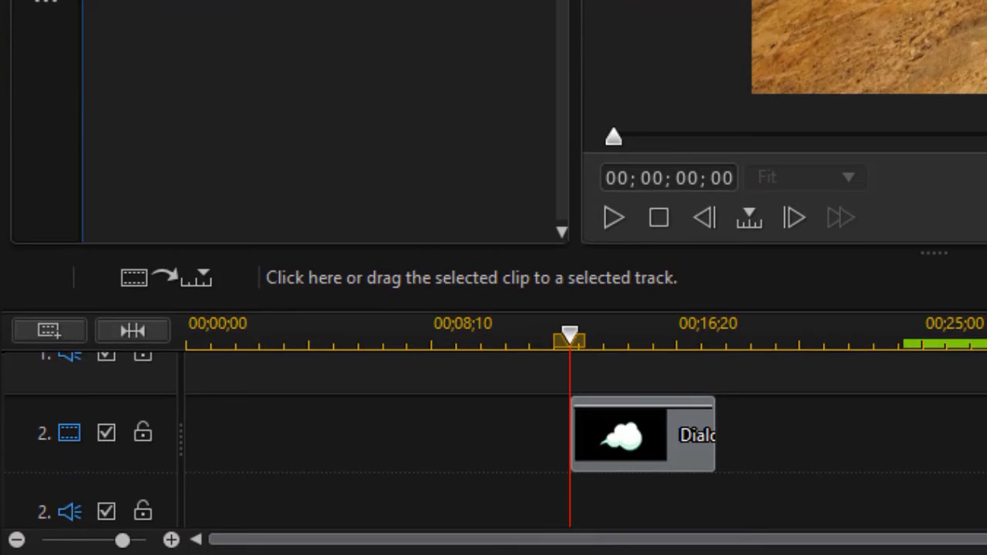
pyautogui.moveTo(244, 450)
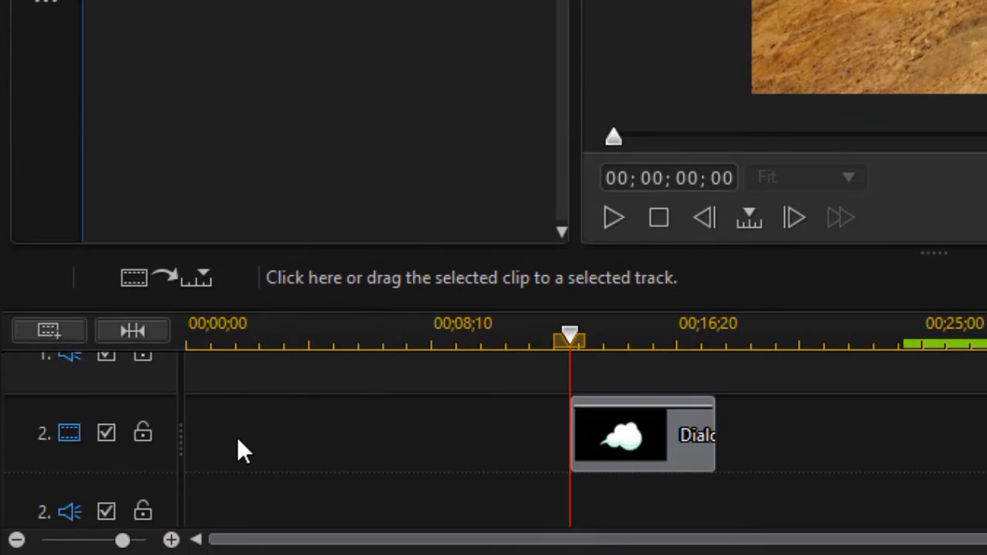
pyautogui.moveTo(493, 444)
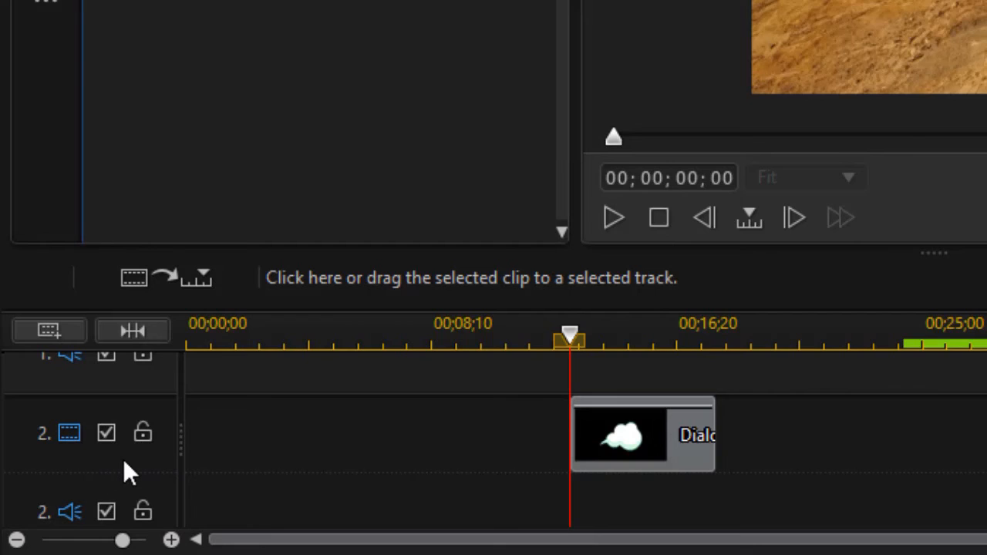
pyautogui.moveTo(138, 463)
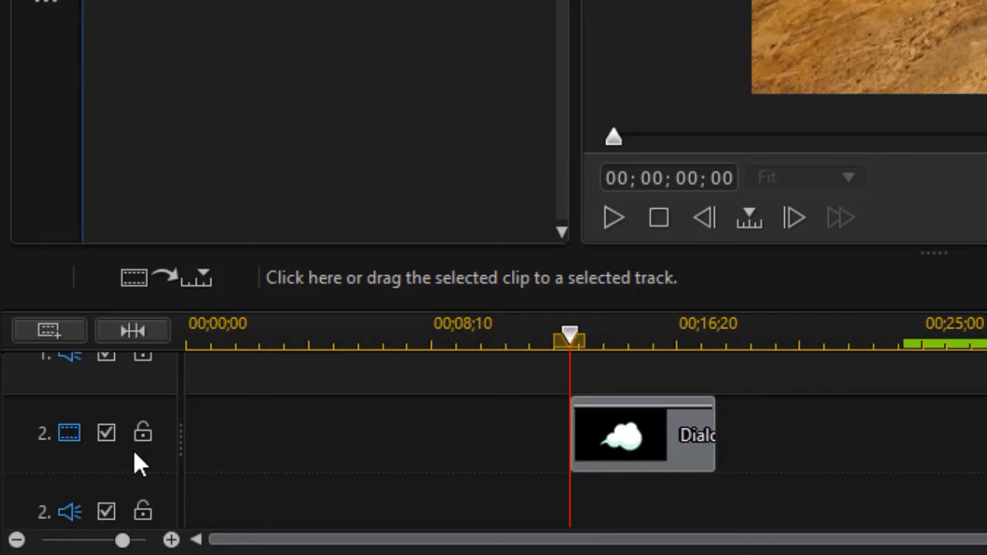
pyautogui.moveTo(154, 470)
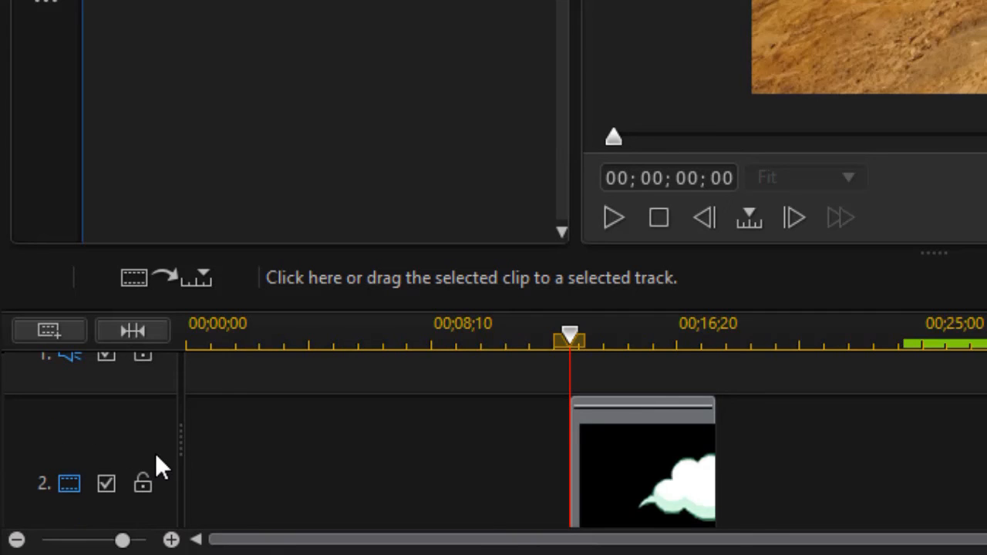
pyautogui.moveTo(787, 250)
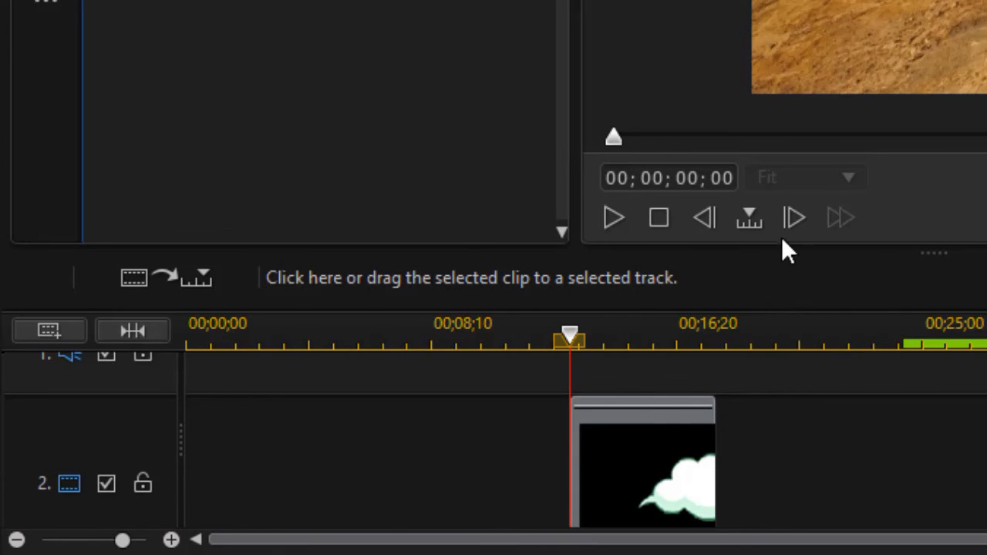
pyautogui.moveTo(941, 274)
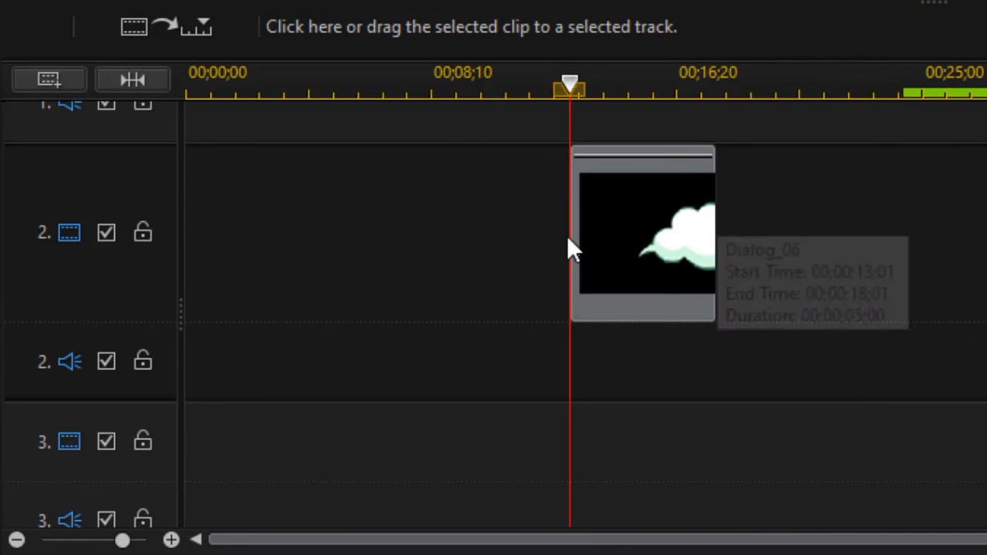
pyautogui.moveTo(158, 302)
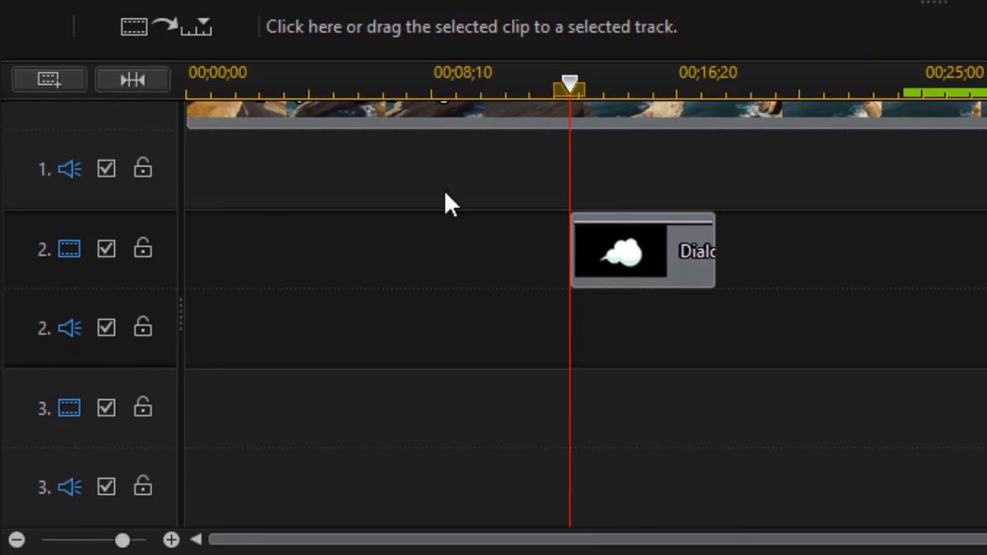
pyautogui.moveTo(136, 294)
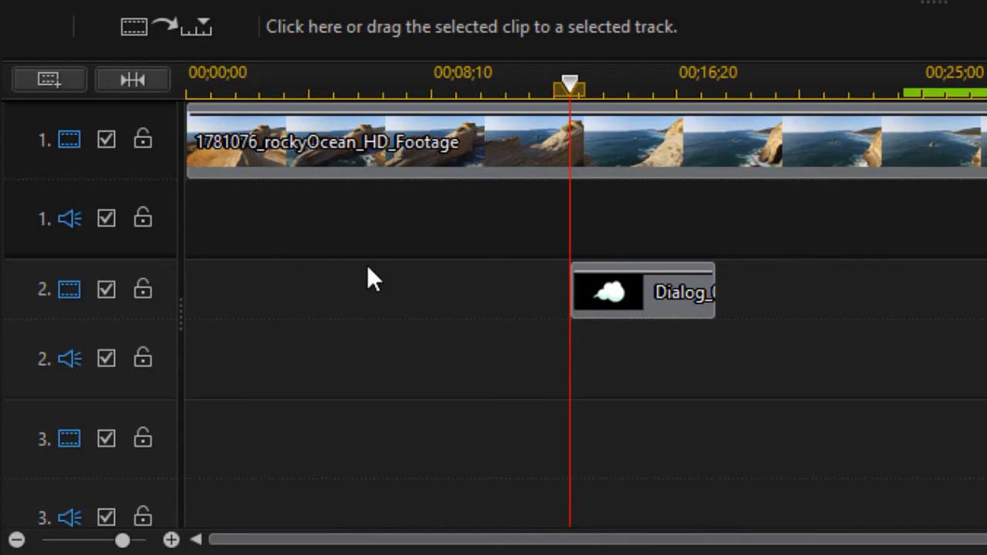
pyautogui.moveTo(346, 254)
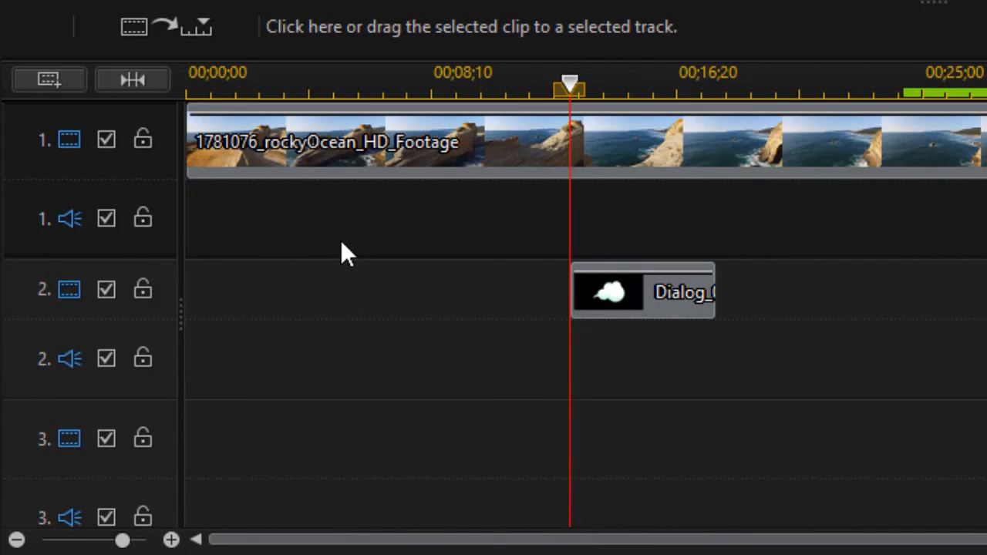
pyautogui.moveTo(281, 216)
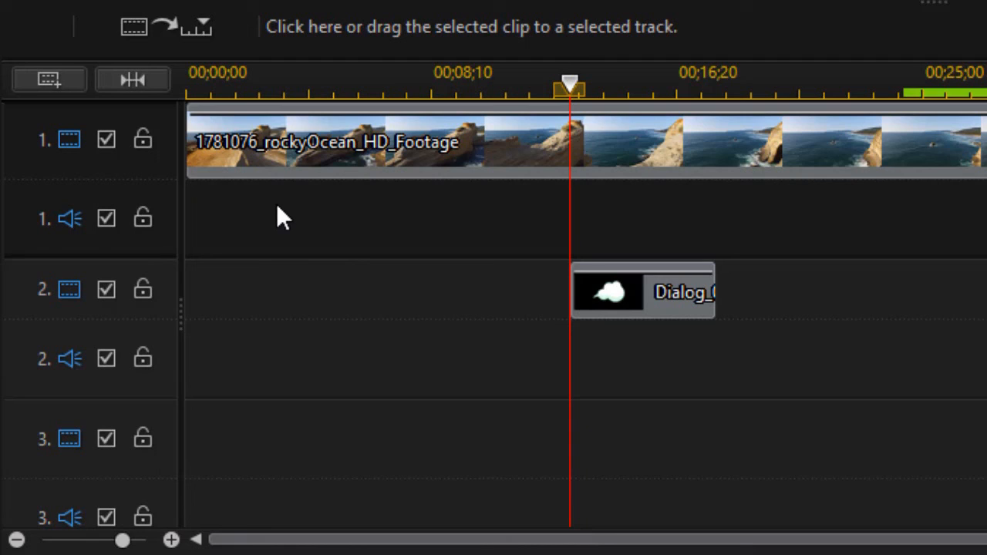
pyautogui.moveTo(292, 210)
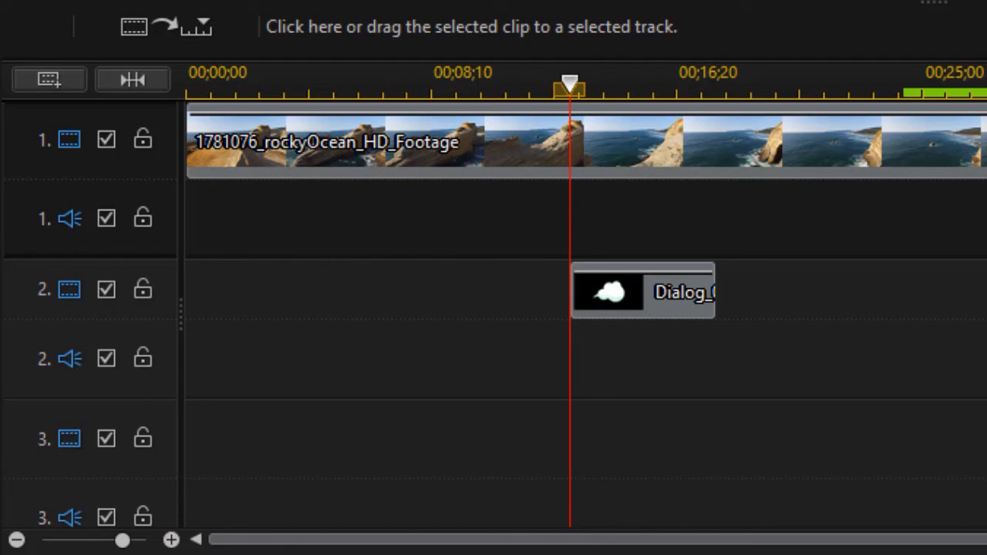
pyautogui.moveTo(917, 432)
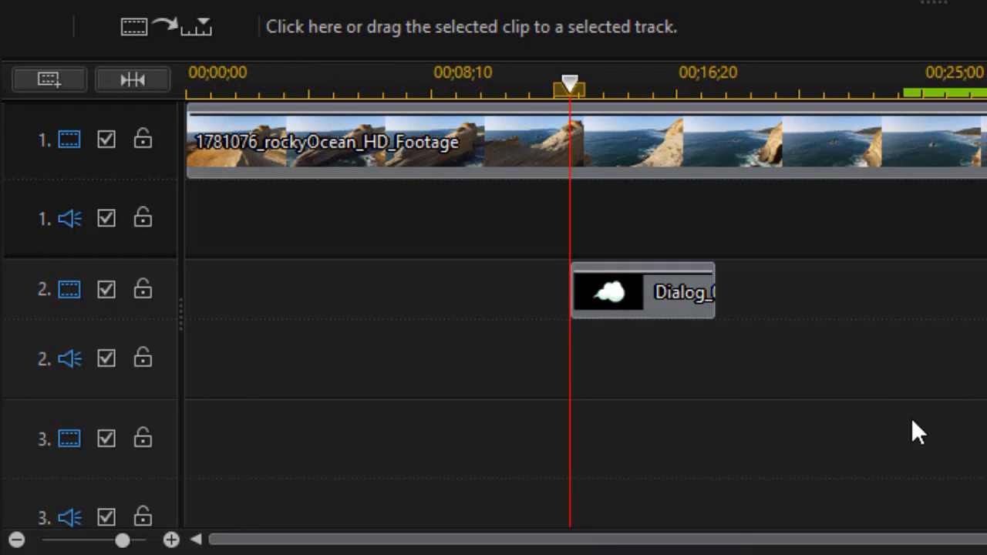
pyautogui.moveTo(912, 386)
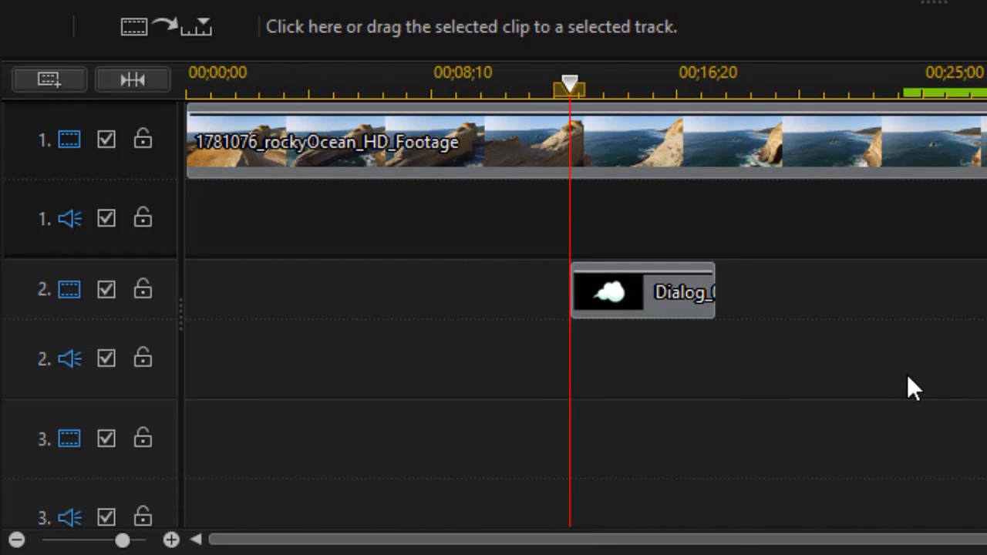
pyautogui.moveTo(913, 389)
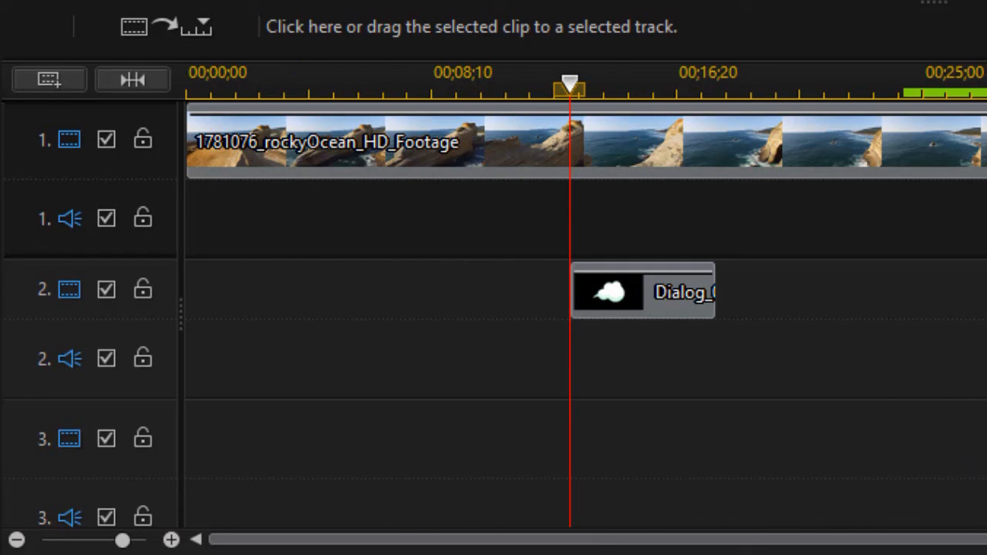